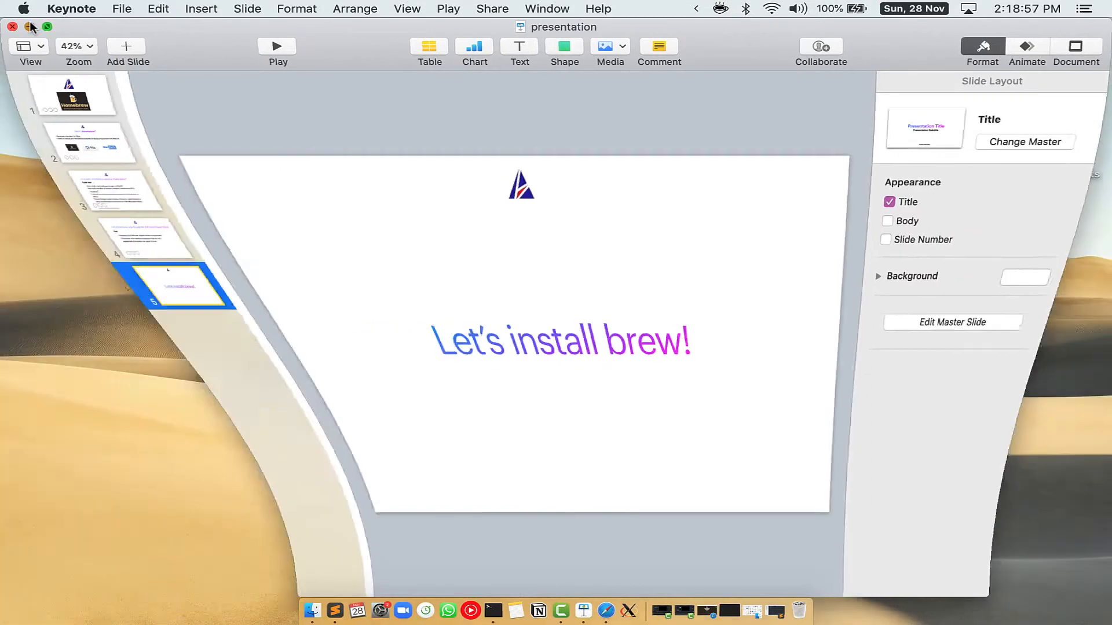
Put away the Keynote slide and search Spotlight for 'Terminal'.
left_click(32, 26)
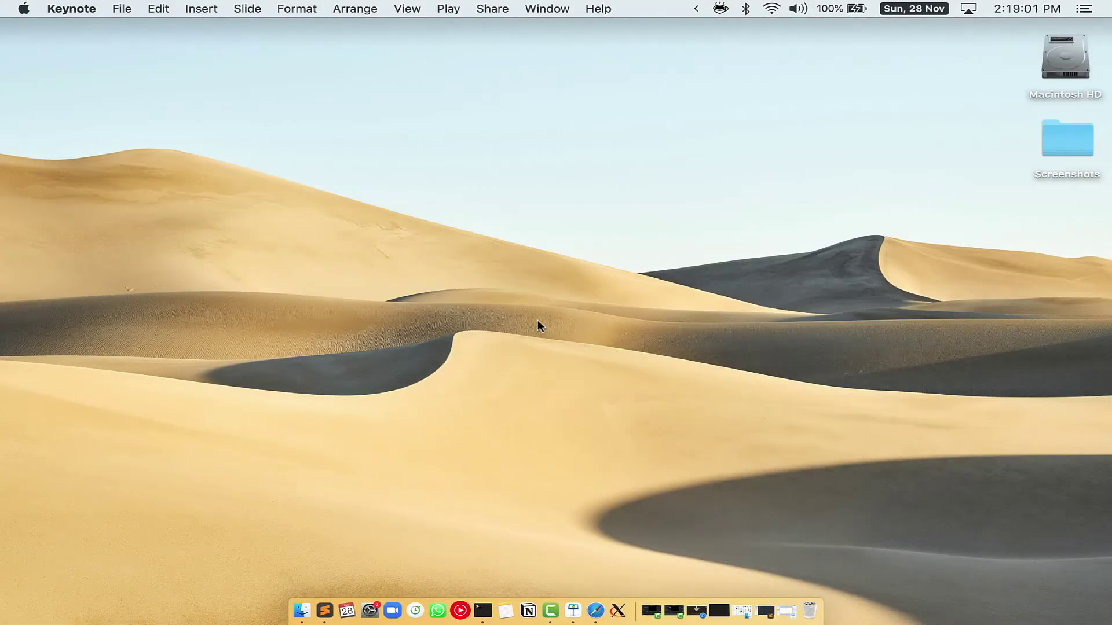
key("cmd+space")
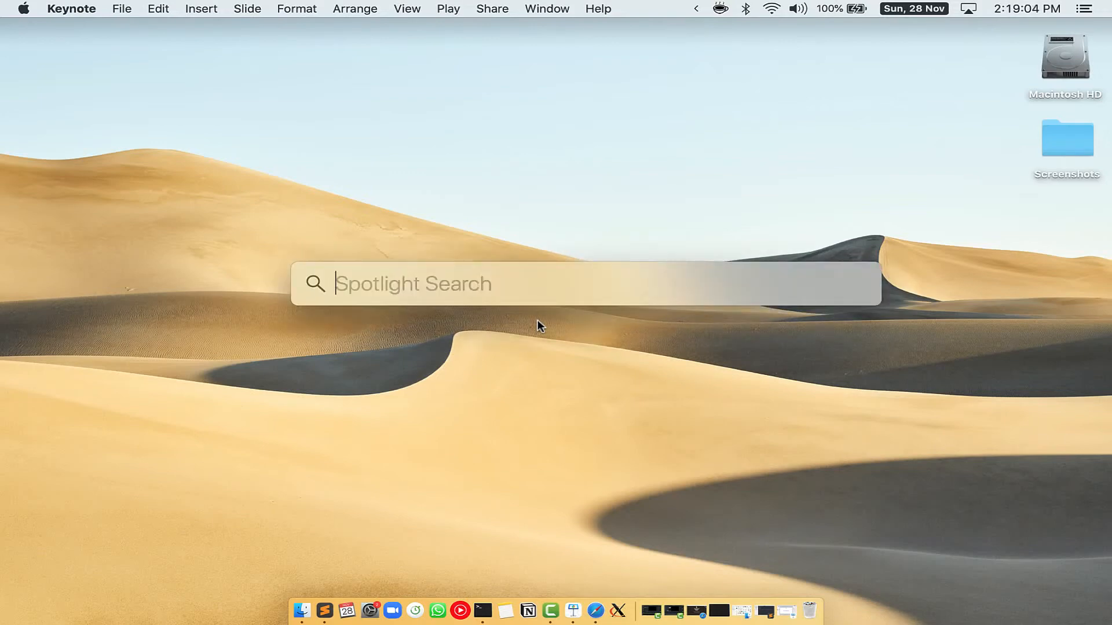
mouse_move(418, 264)
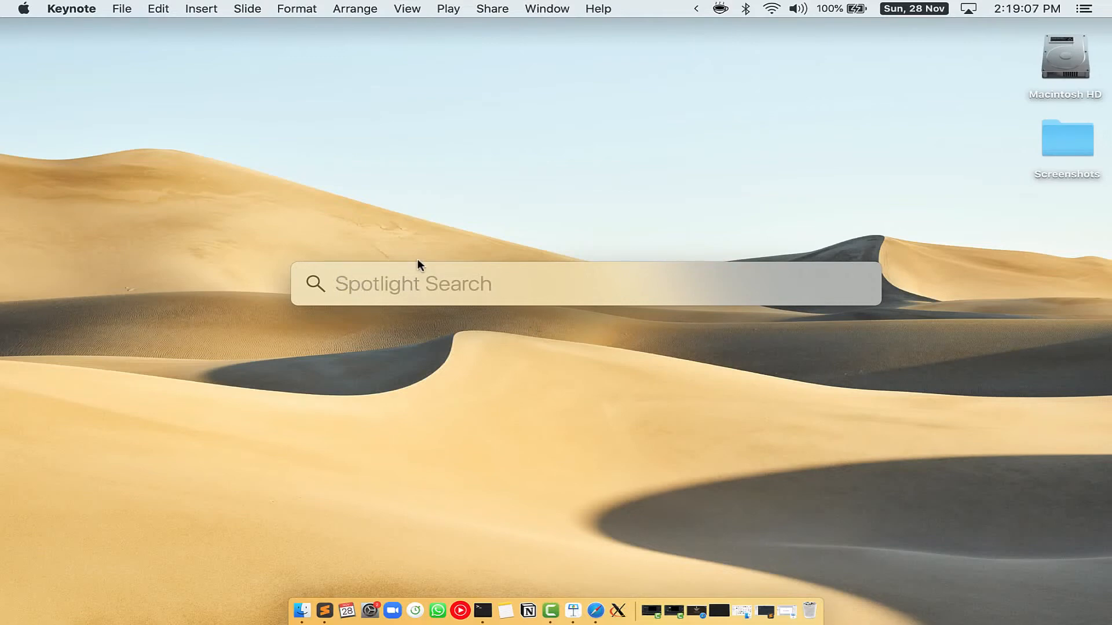
mouse_move(529, 286)
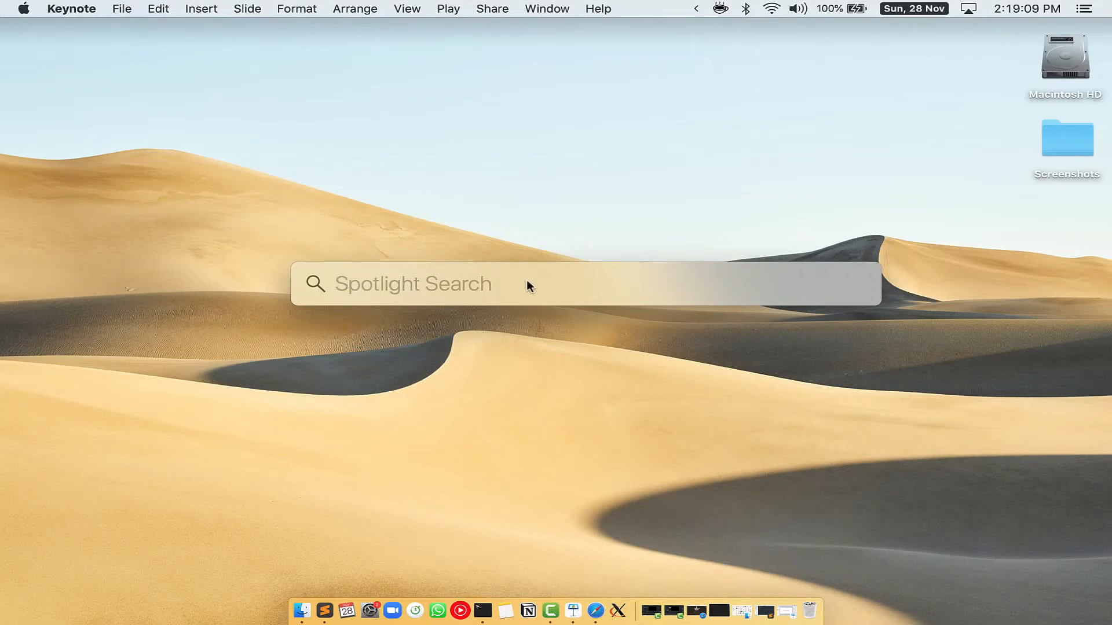
type("Terminal")
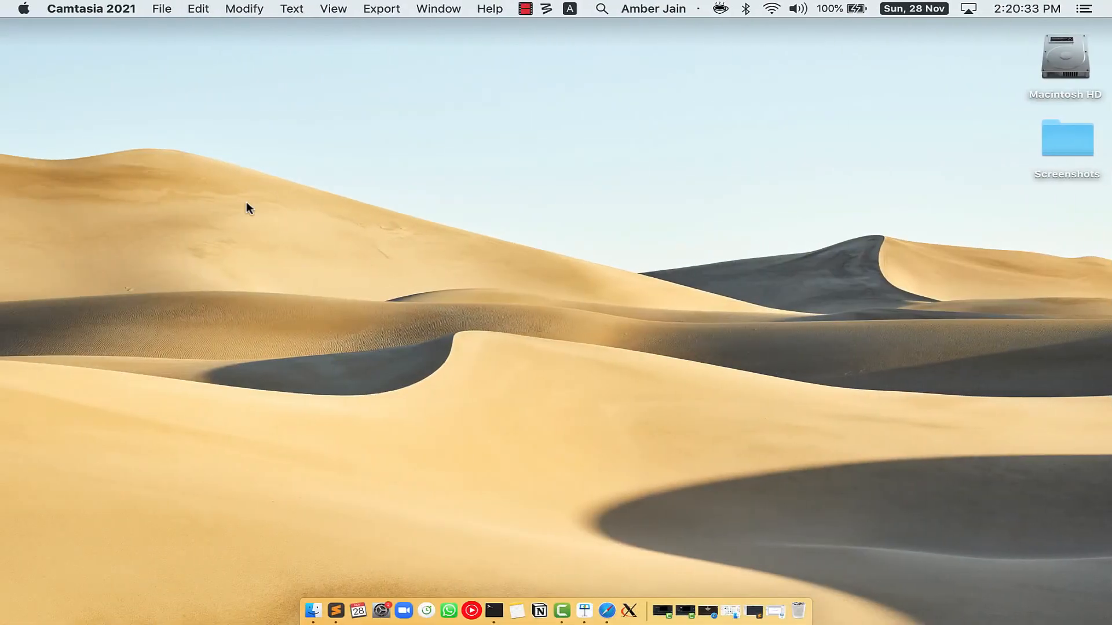
Launch Safari on brew.sh and select the Homebrew install command.
left_click(616, 608)
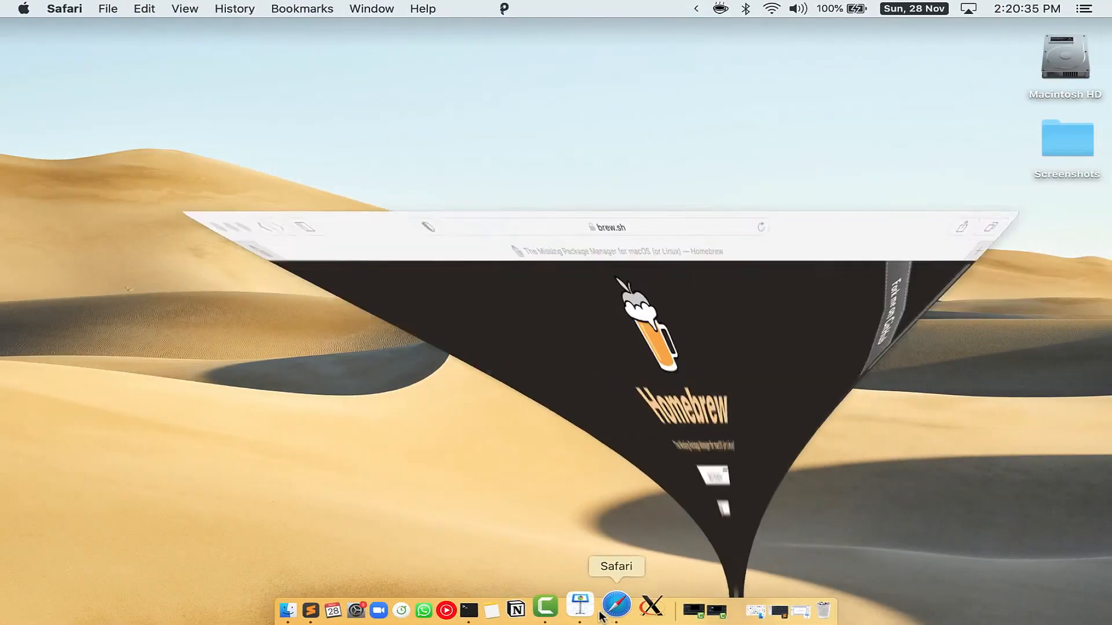
left_click(616, 605)
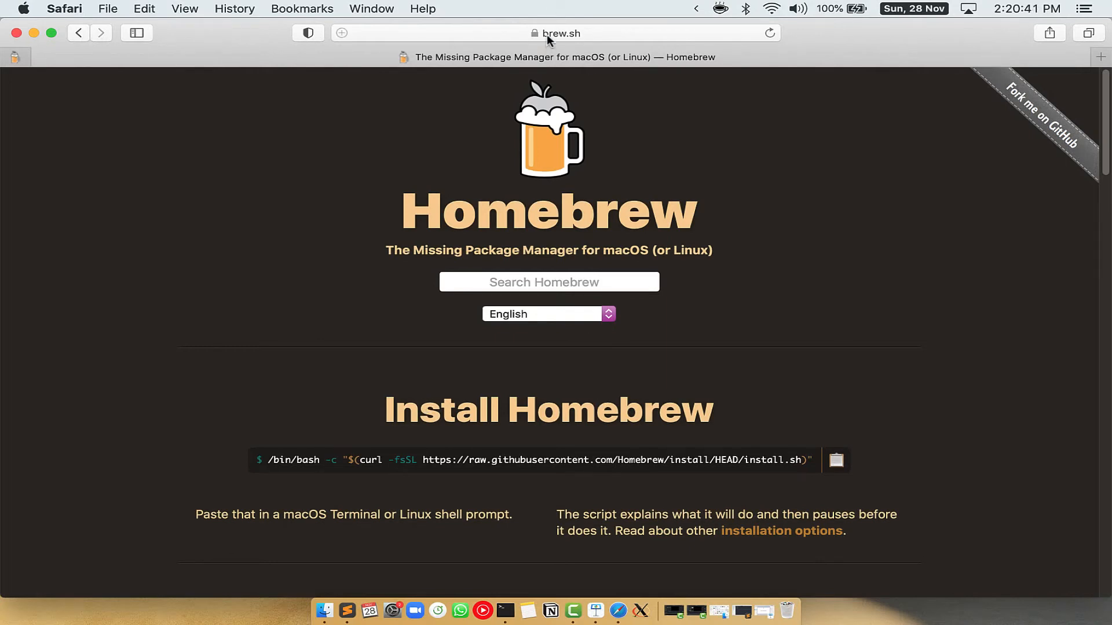
left_click(560, 32)
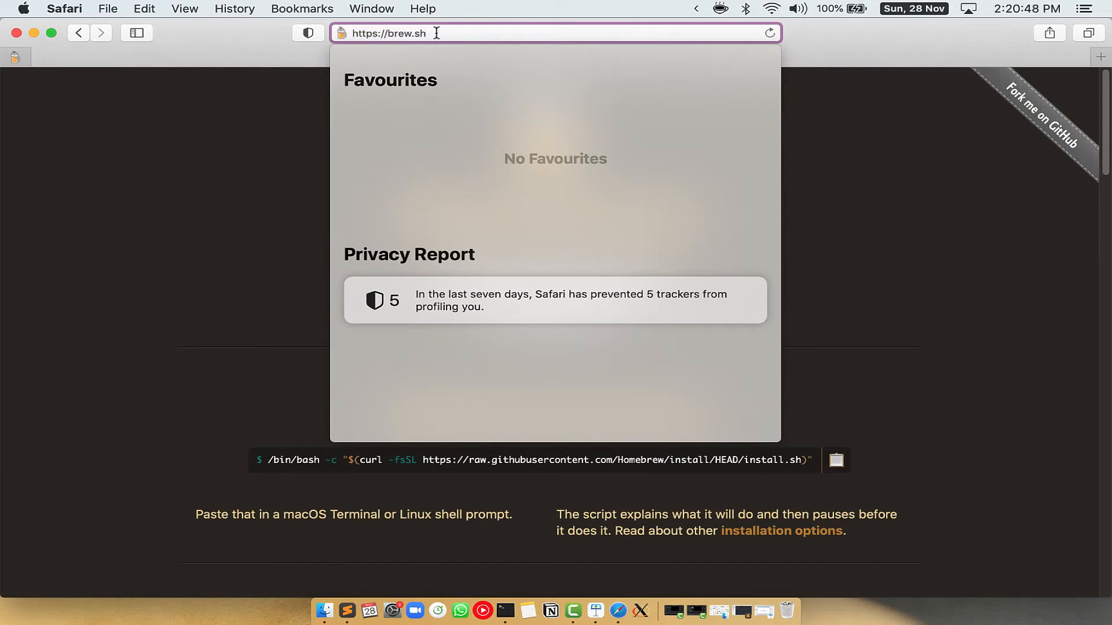
key("Return")
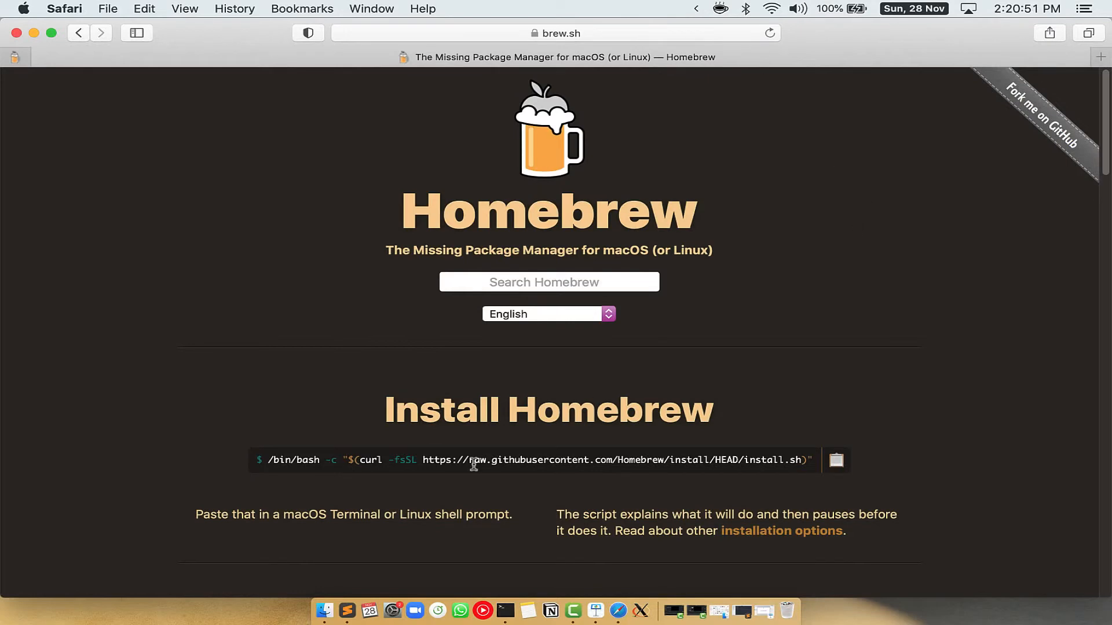
double_click(437, 410)
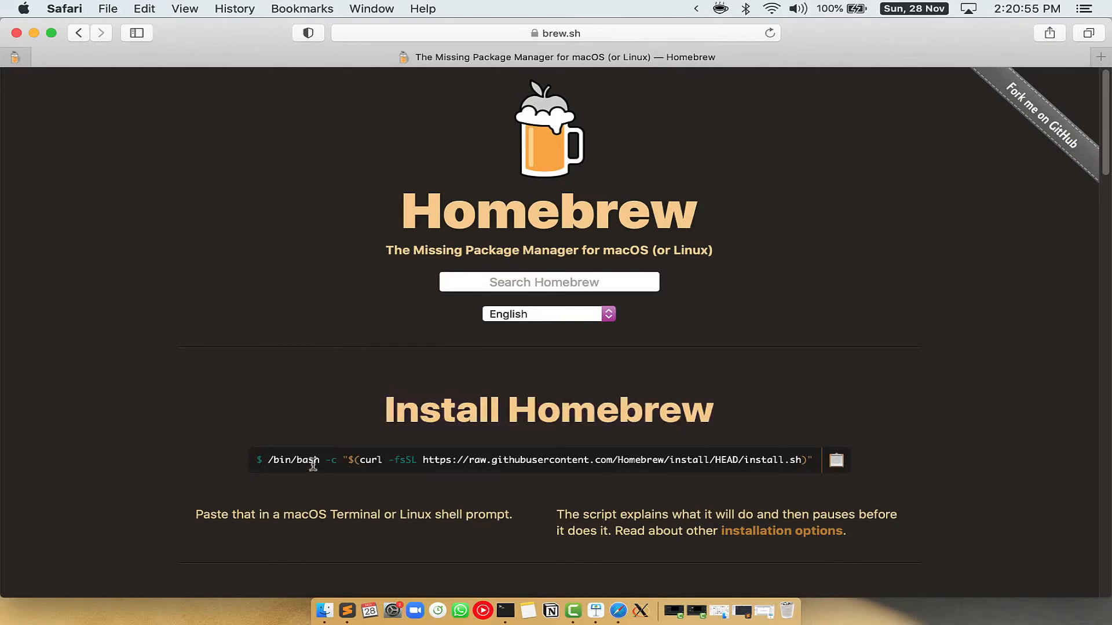
mouse_move(855, 476)
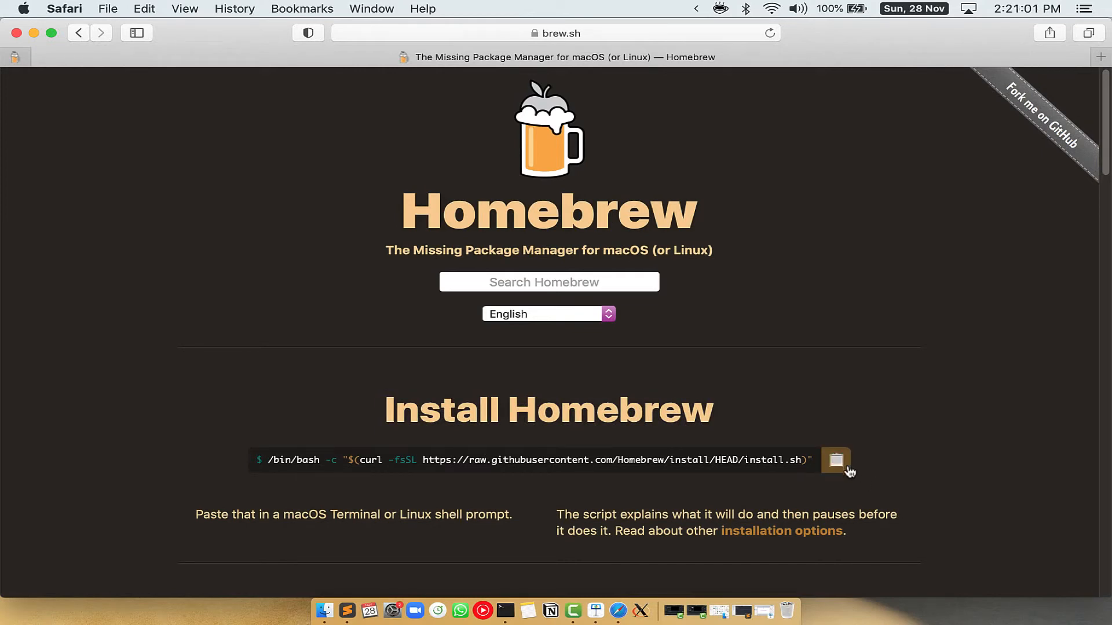
Copy the Homebrew install command, paste it into Terminal and run it.
left_click(505, 610)
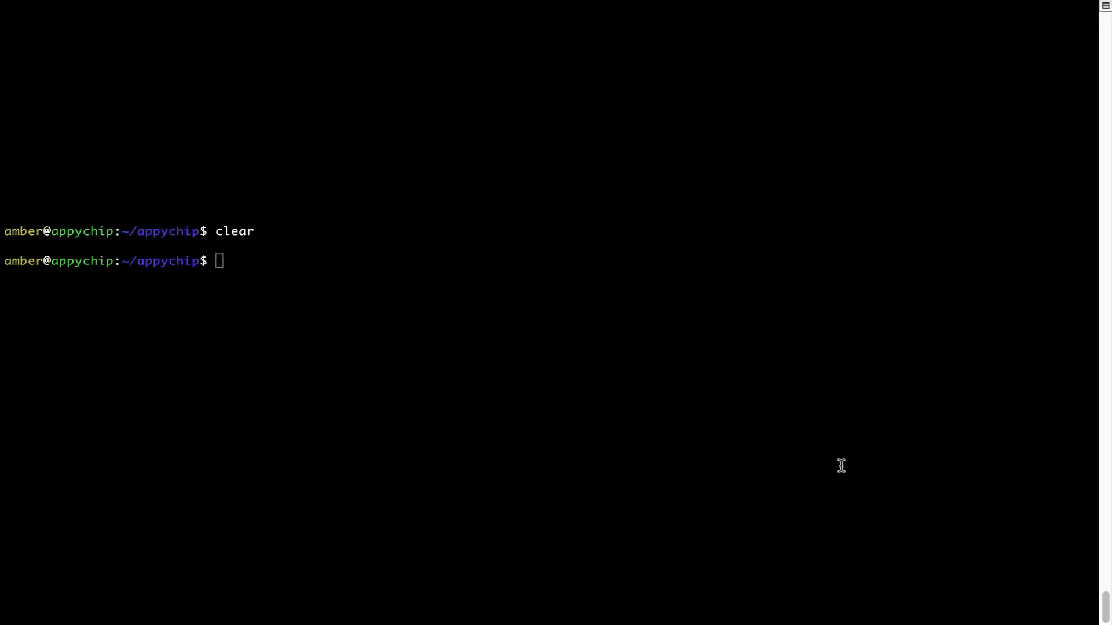
right_click(343, 246)
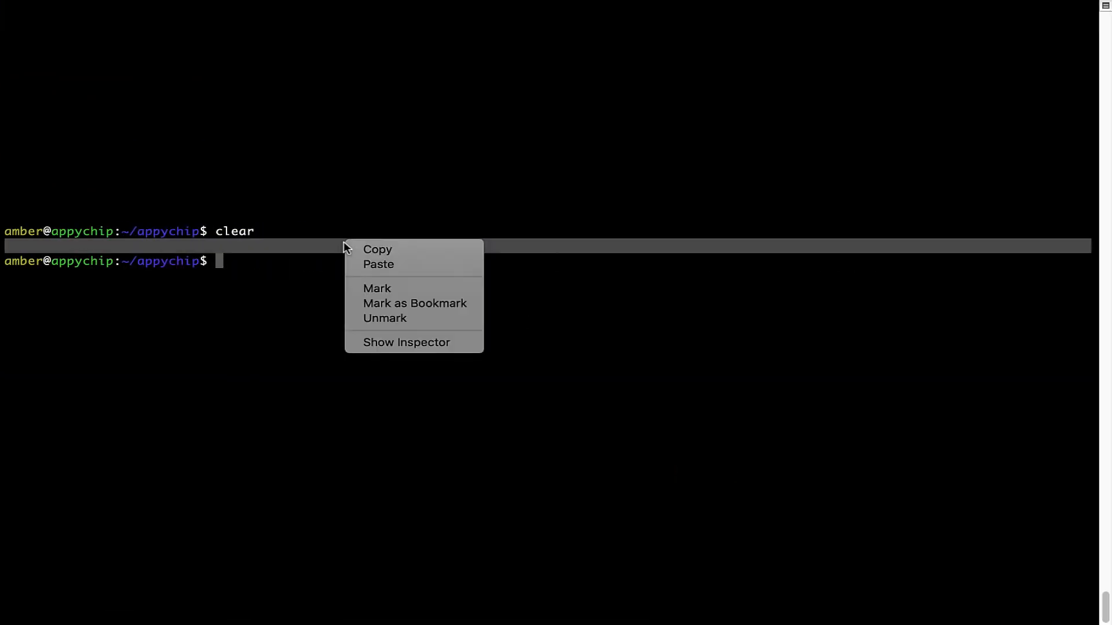
left_click(377, 264)
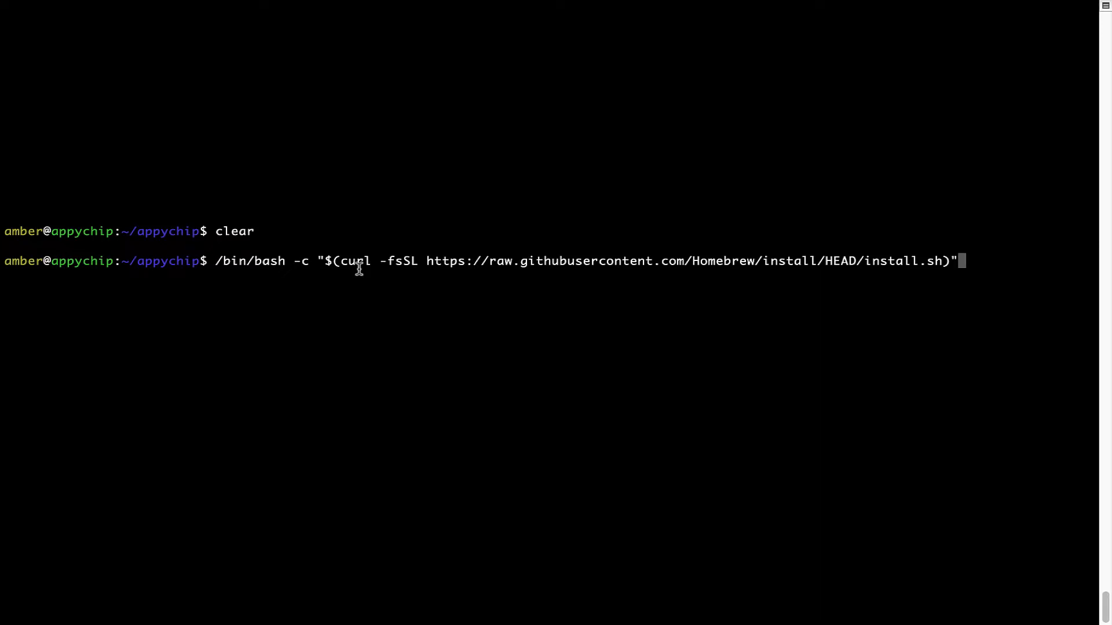
key("Return")
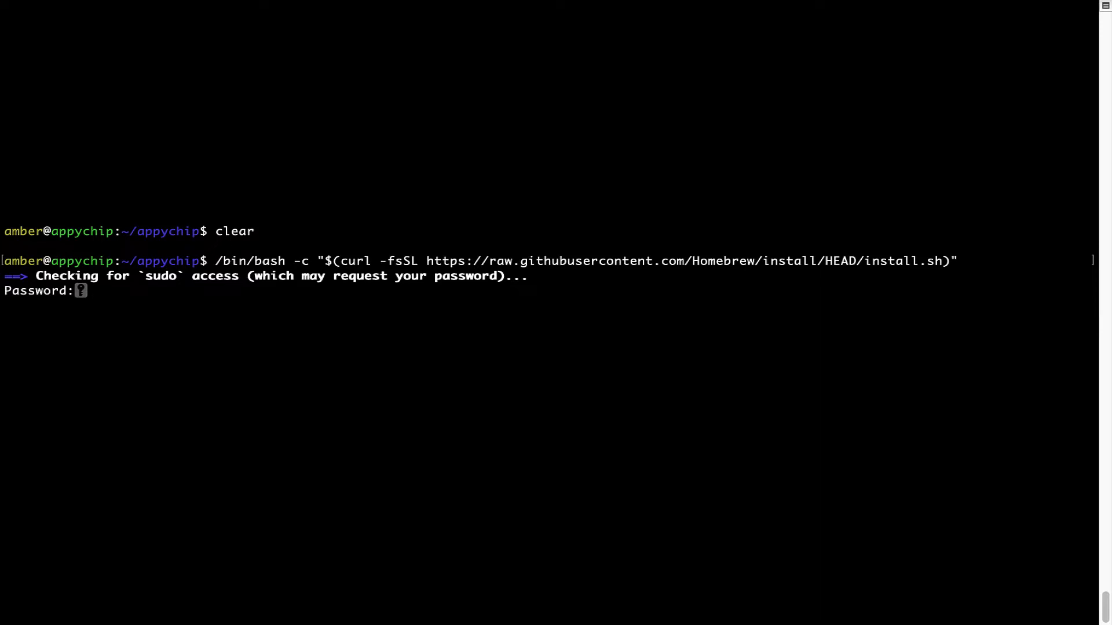
Submit the administrator password and continue until 'Installation successful!' appears.
key("Return")
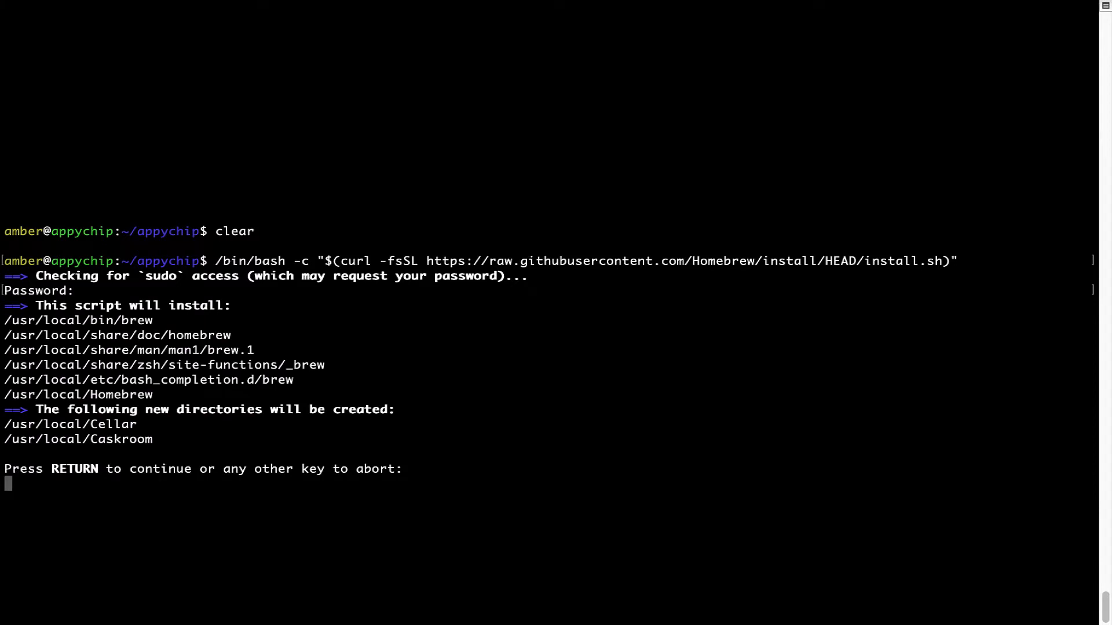
mouse_move(27, 489)
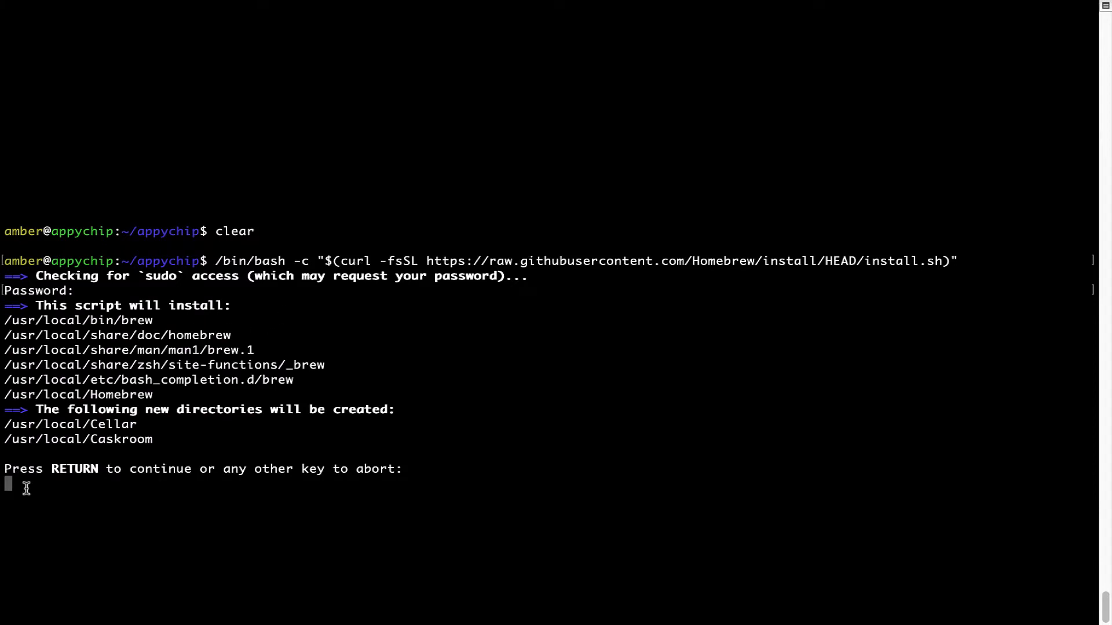
mouse_move(44, 473)
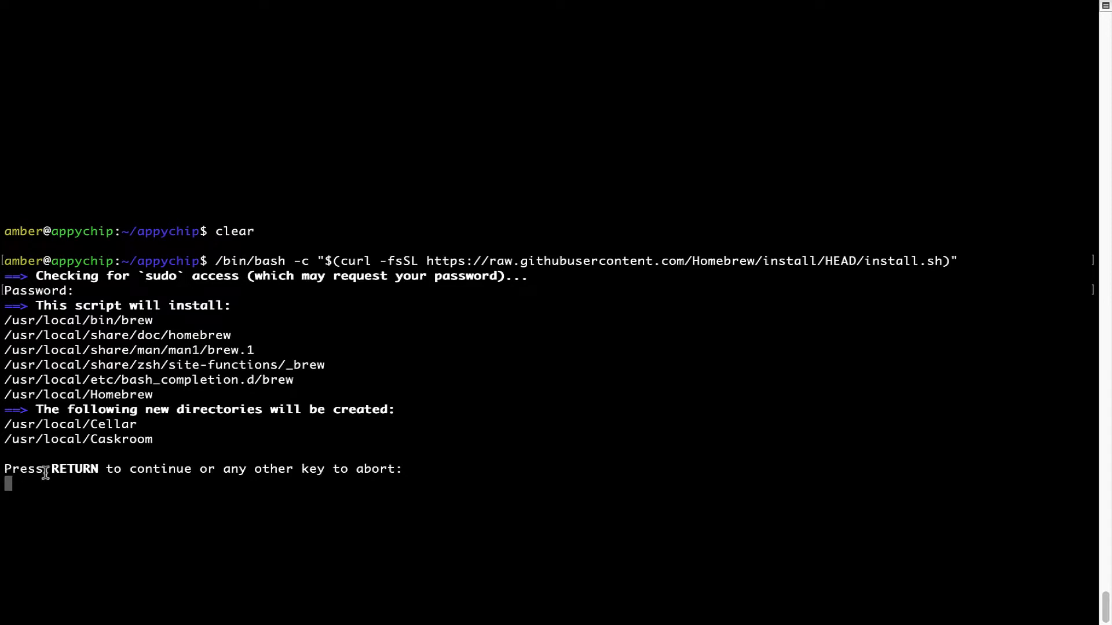
mouse_move(219, 475)
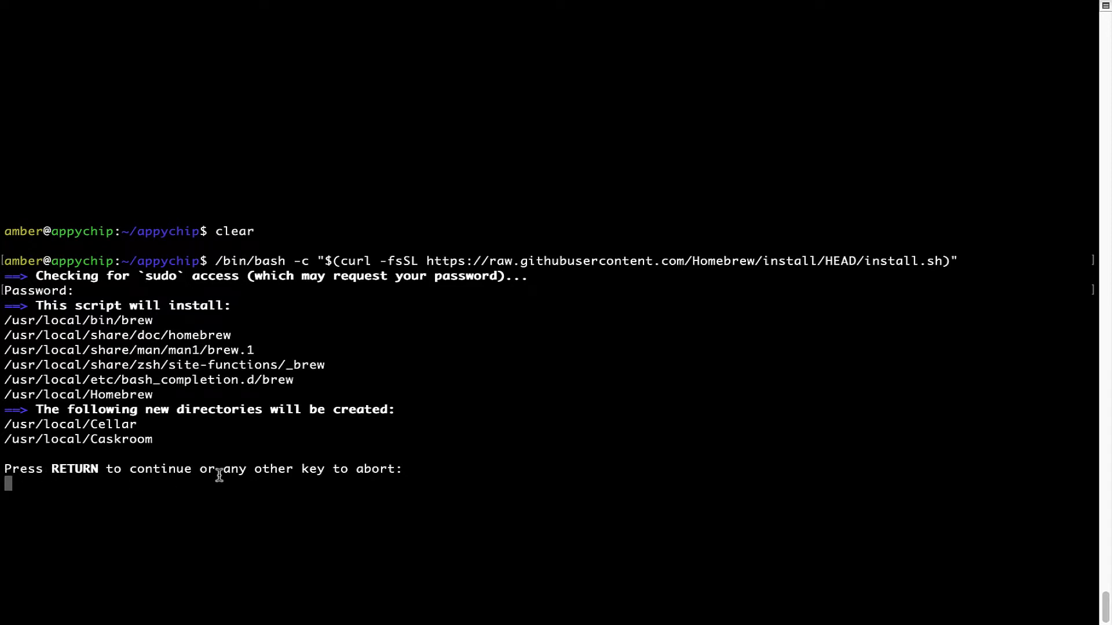
key("Return")
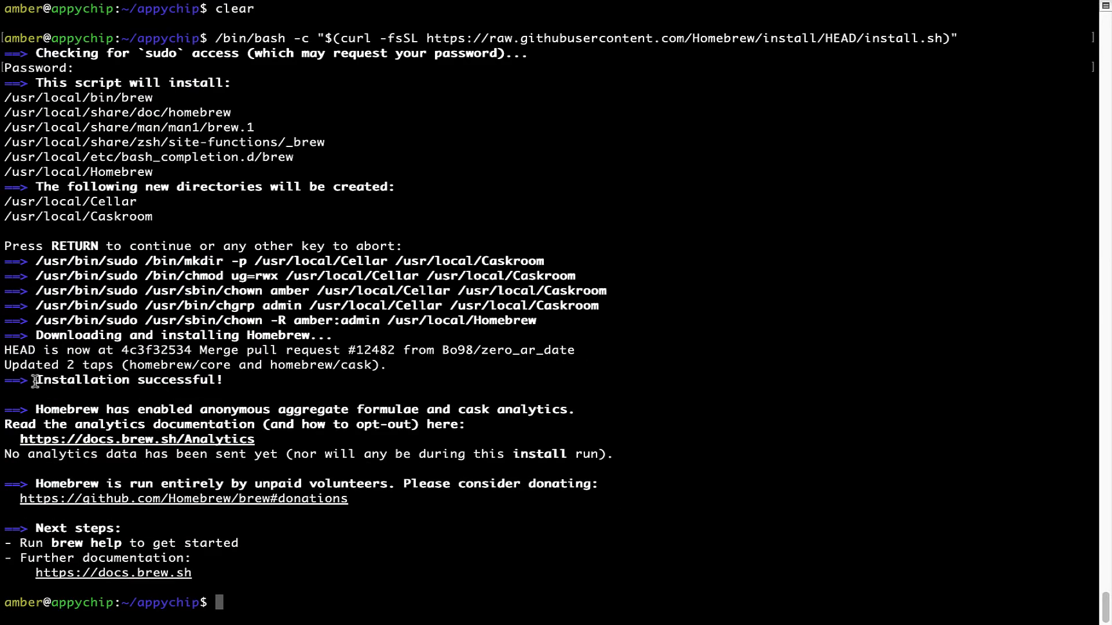
double_click(128, 380)
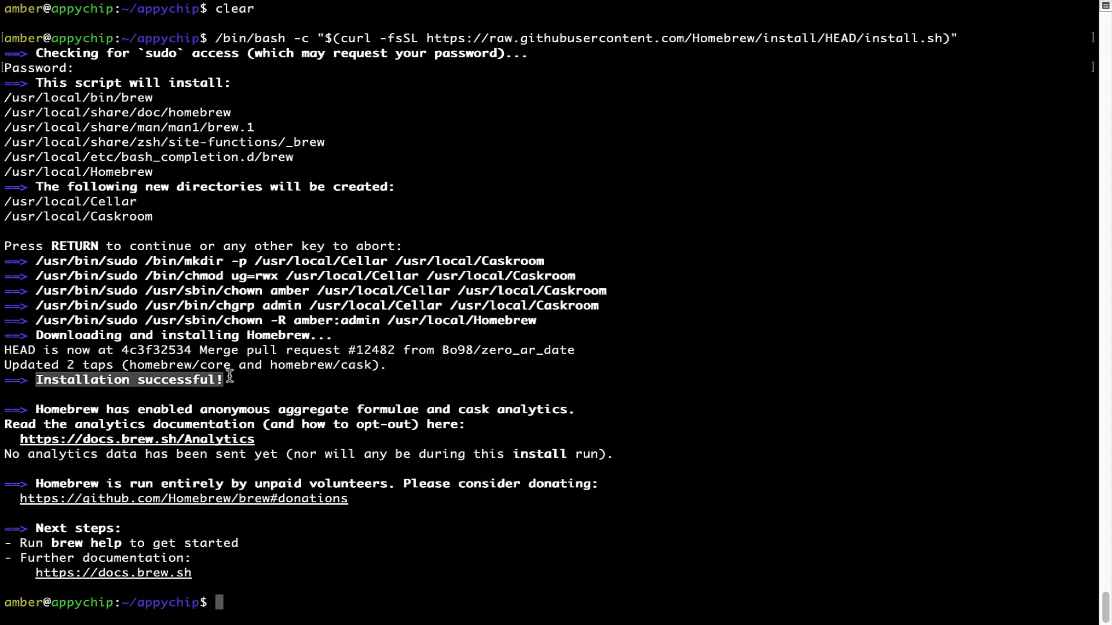
mouse_move(40, 383)
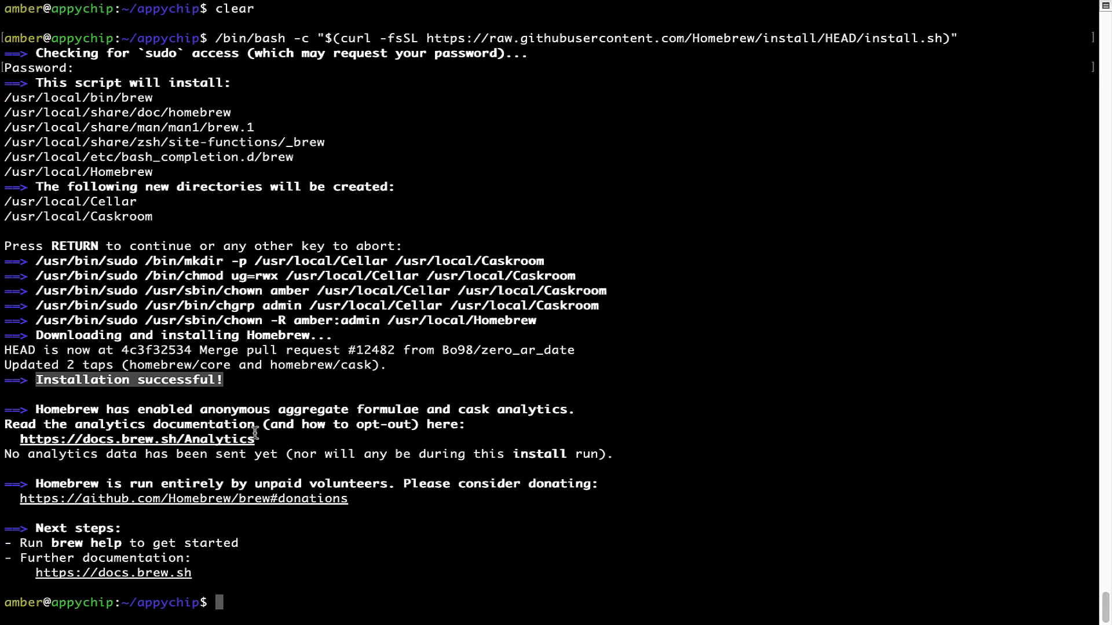
mouse_move(441, 383)
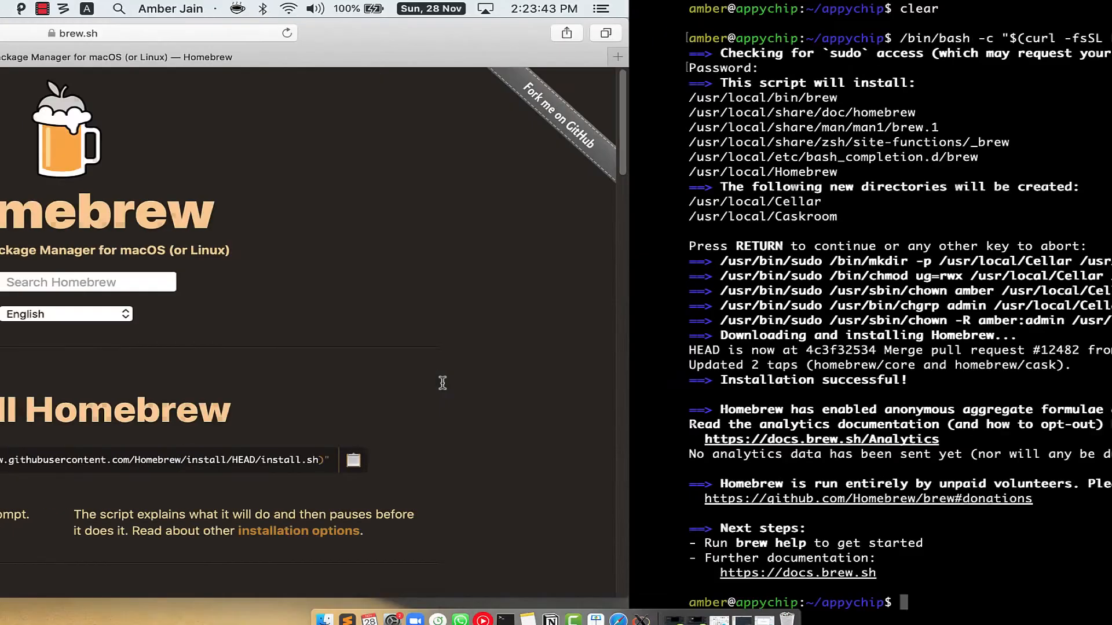
Run 'brew analytics off' and clear the installer output from the screen.
left_click(821, 439)
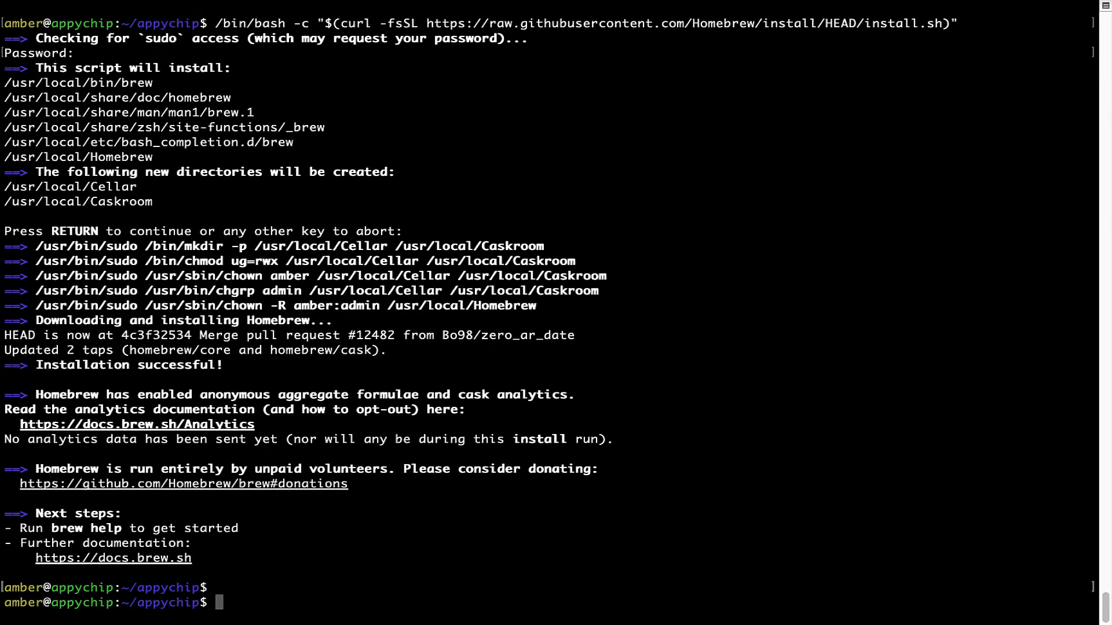
type("brew anal")
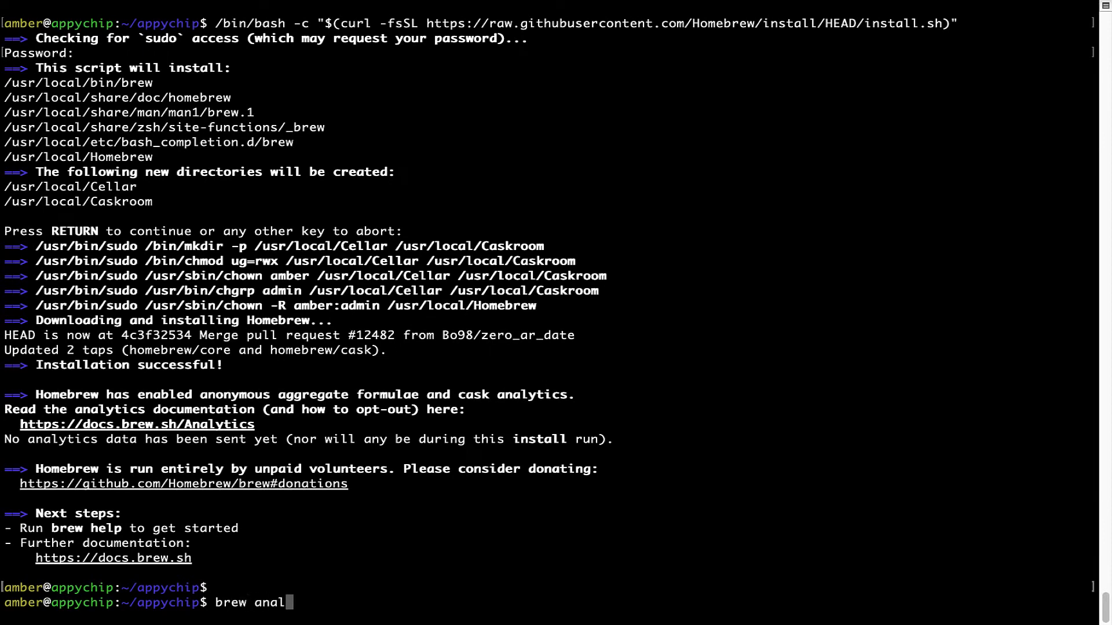
type("ytics off")
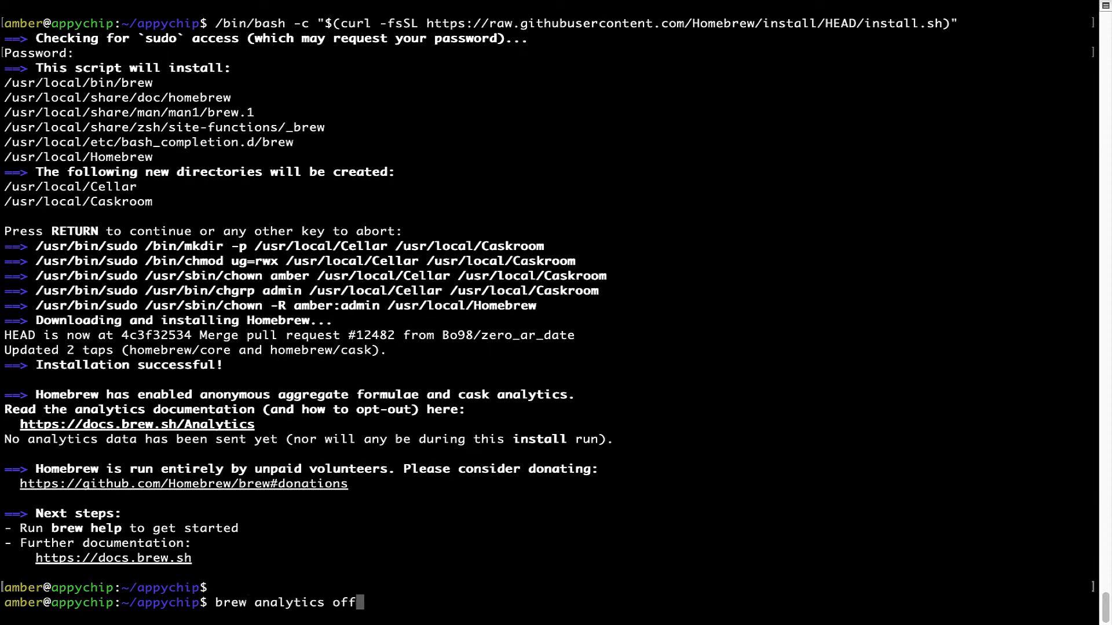
key("Return")
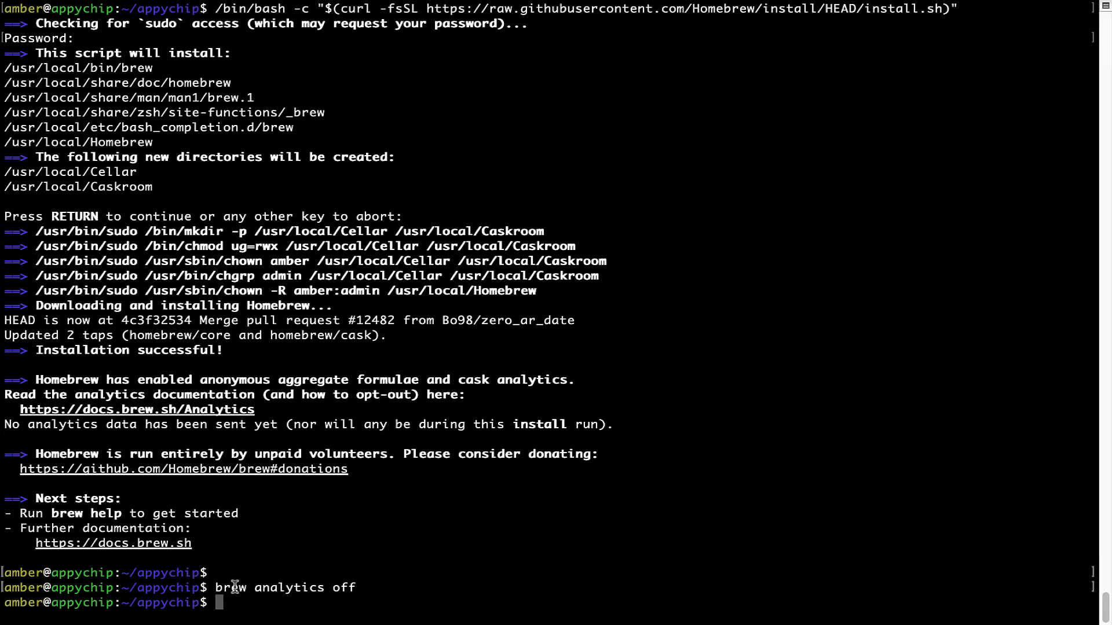
mouse_move(346, 542)
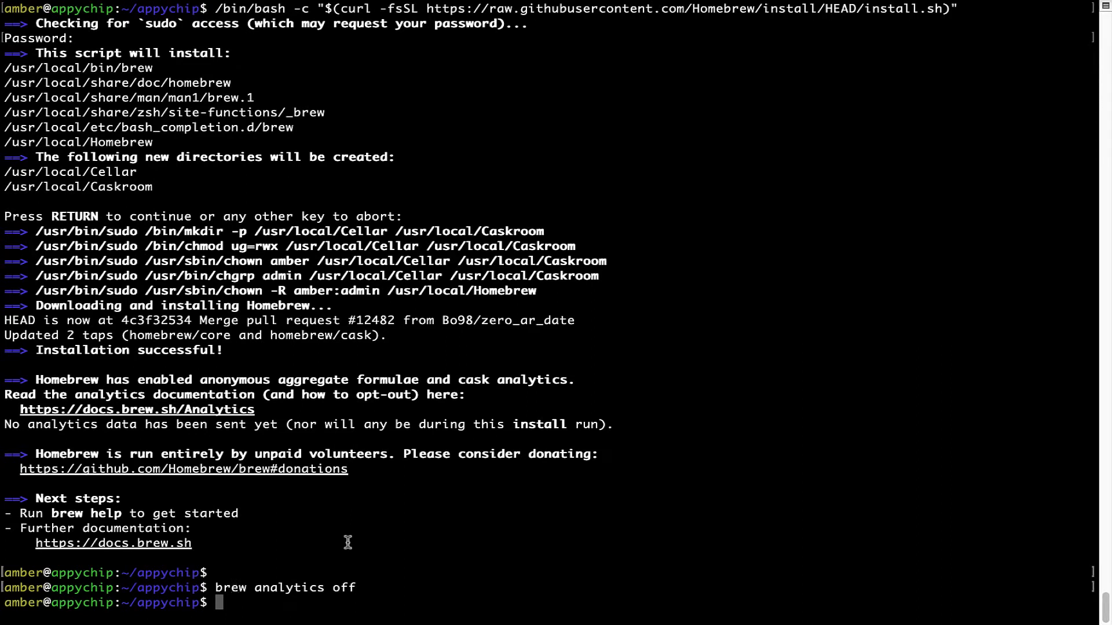
key("ctrl+l")
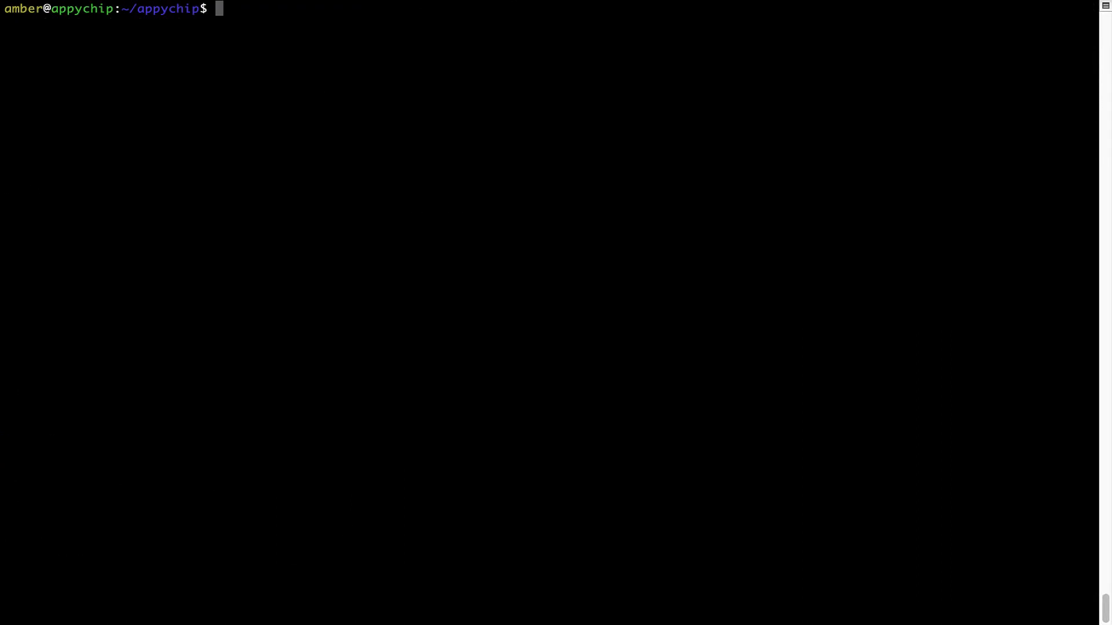
Run 'brew update', which reports Homebrew already up-to-date.
type("bre")
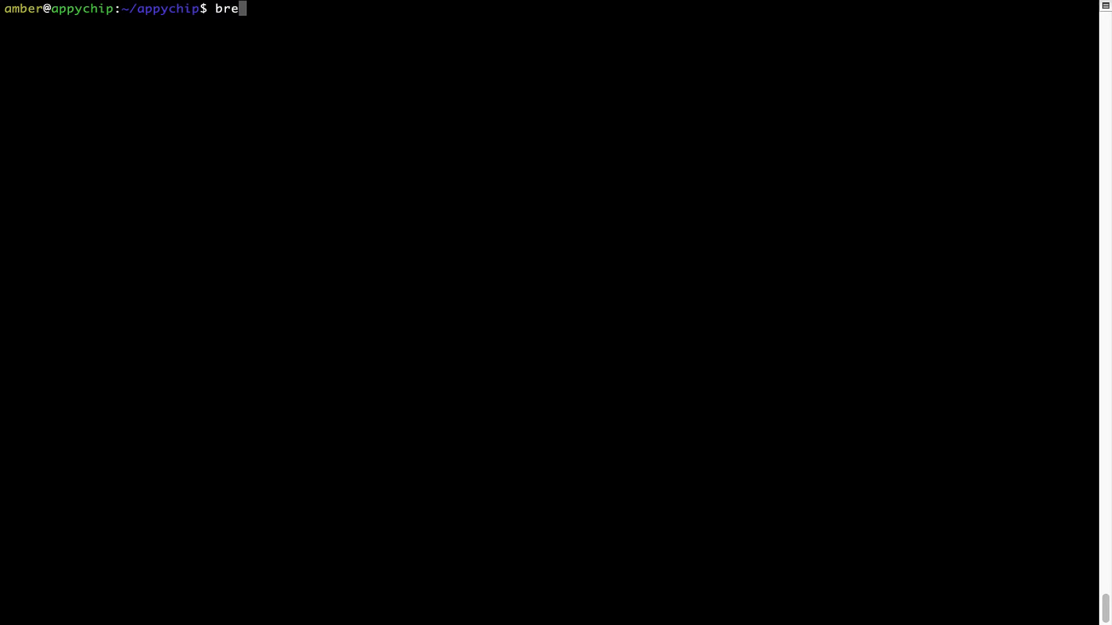
type("w update")
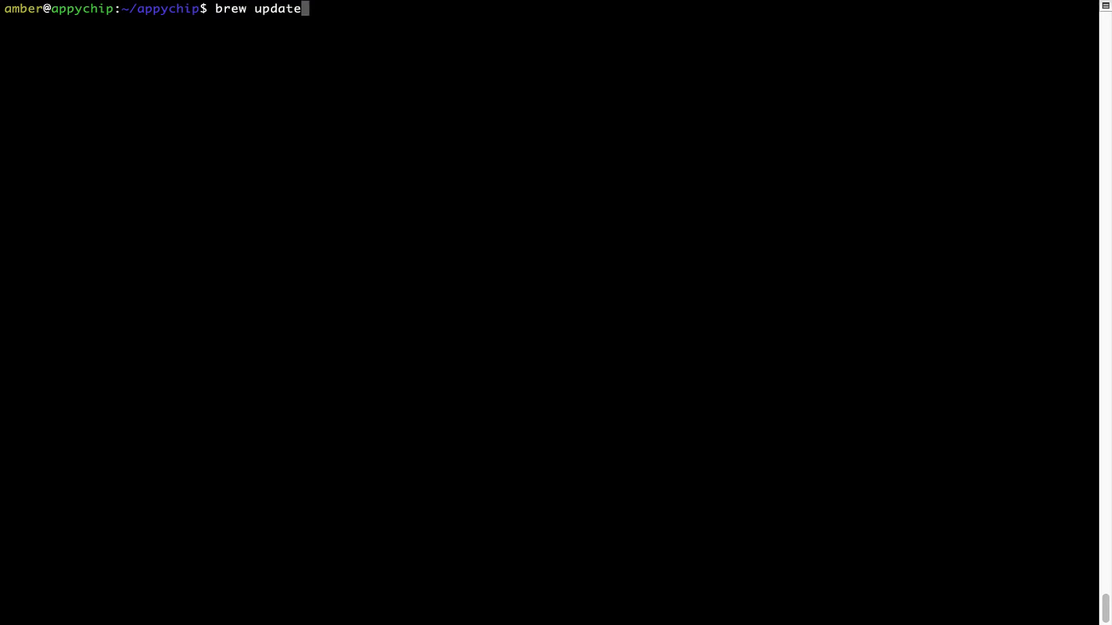
key("Return")
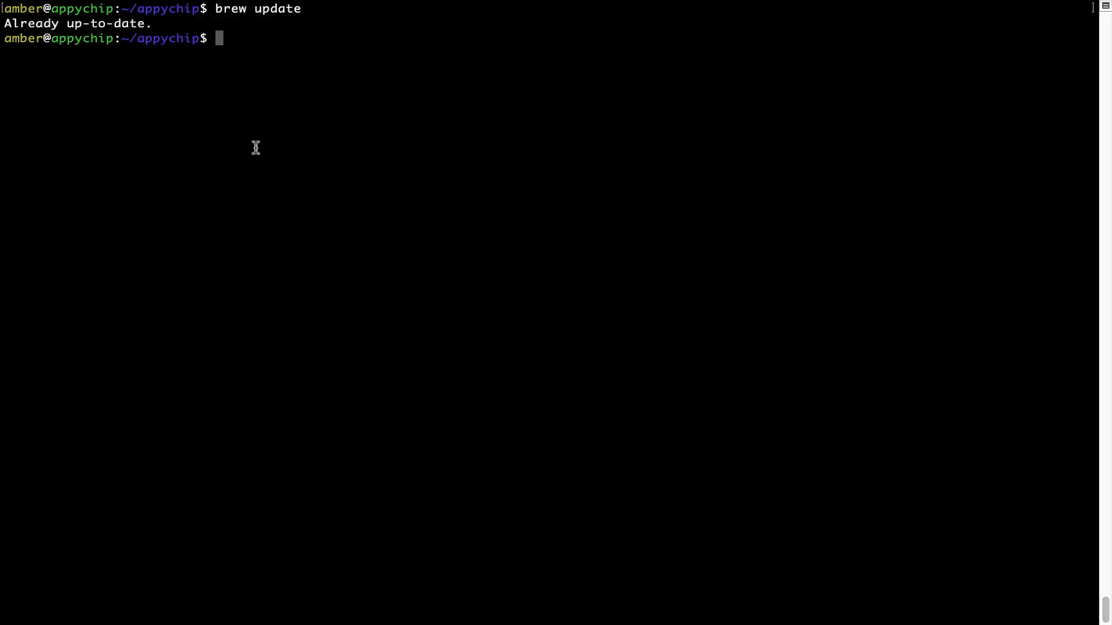
mouse_move(299, 115)
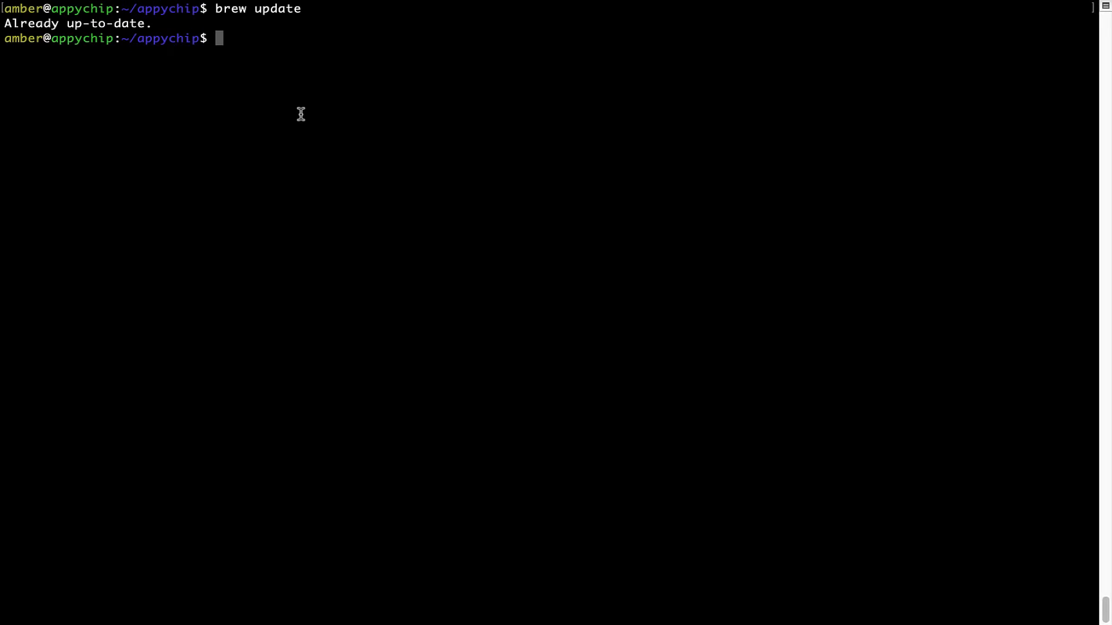
Run 'brew install maho' to start installing mahout.
type("brew install mahout")
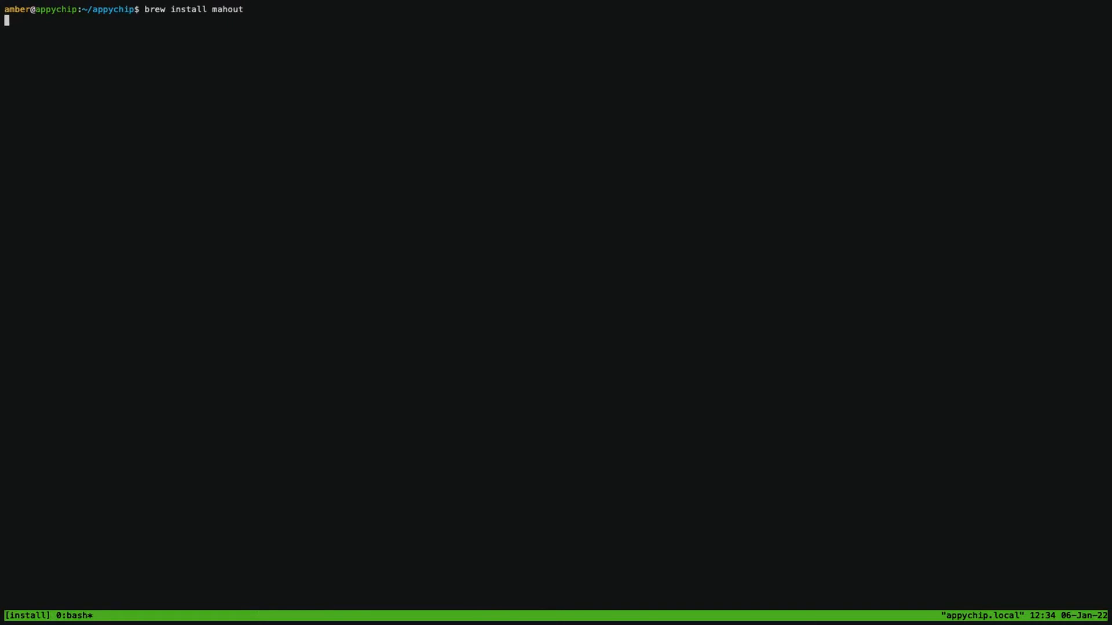
key("Return")
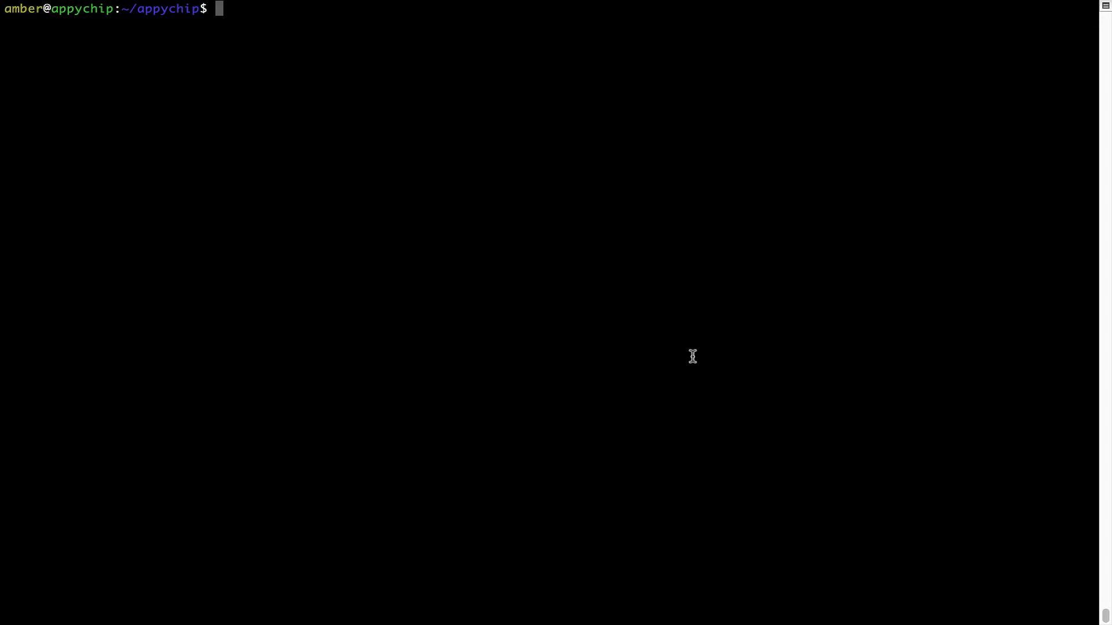
Run 'brew reinstall hello', pouring 11 files (129.5KB) into the Cellar.
type("brew reins")
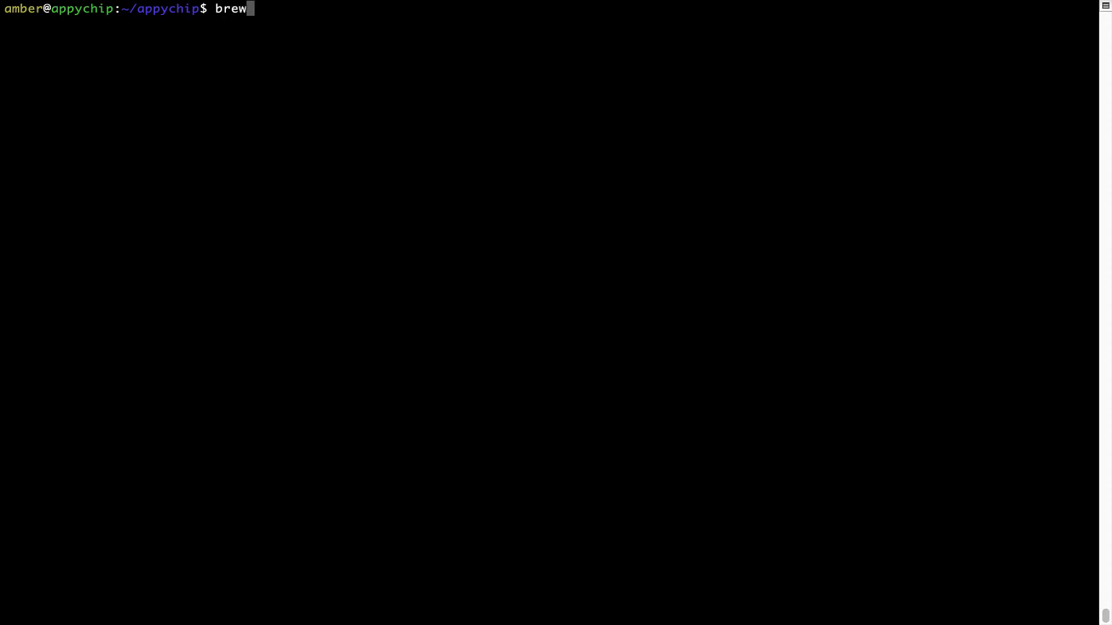
type("reinstall")
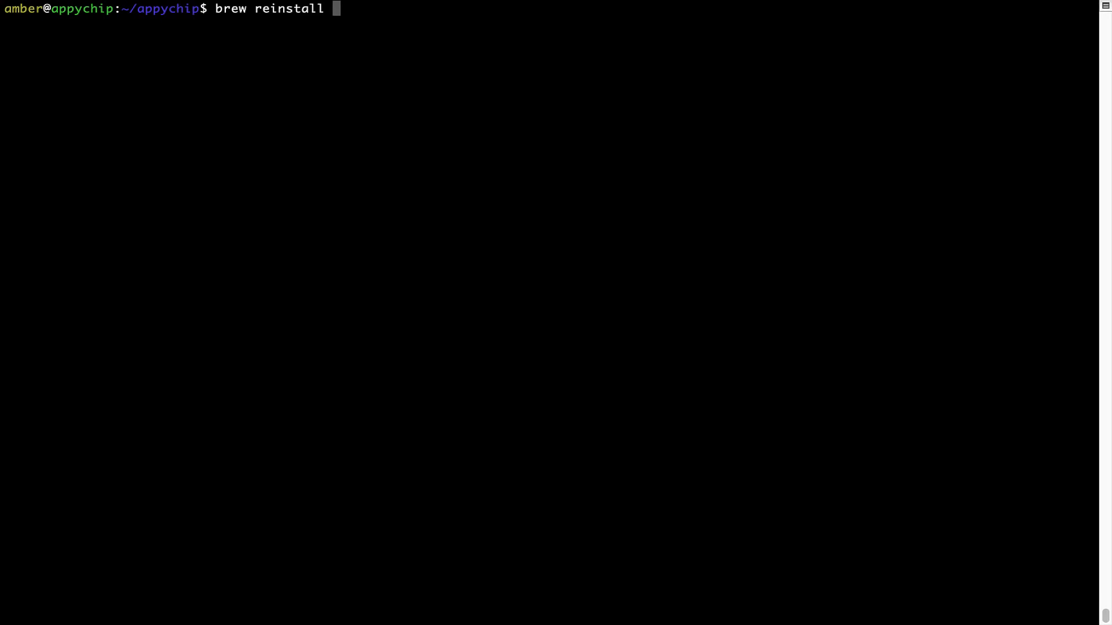
type("he")
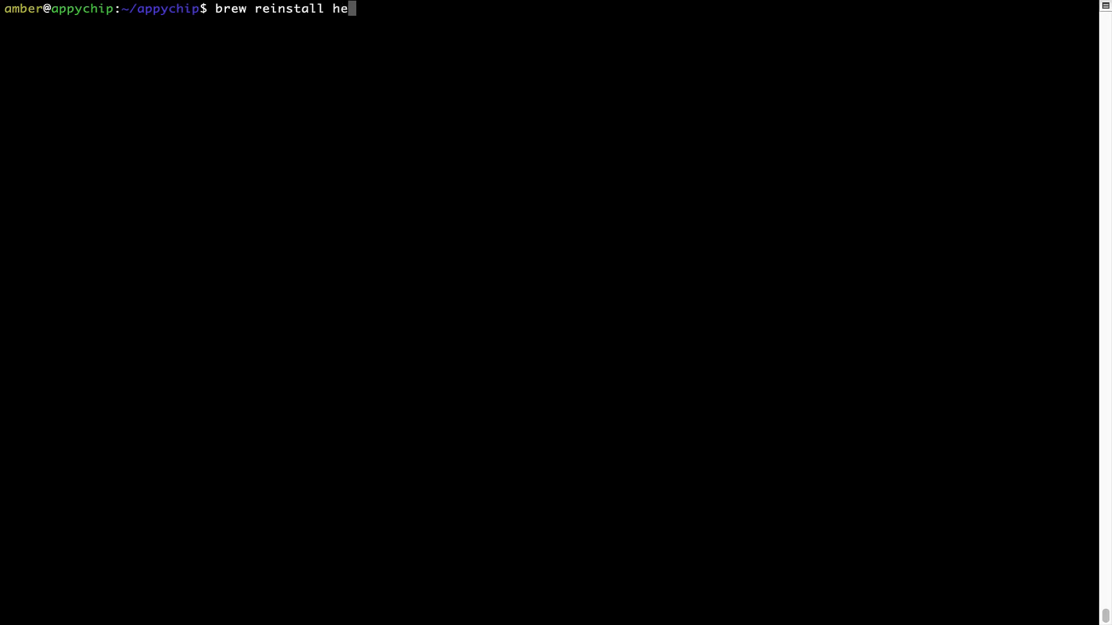
type("llo")
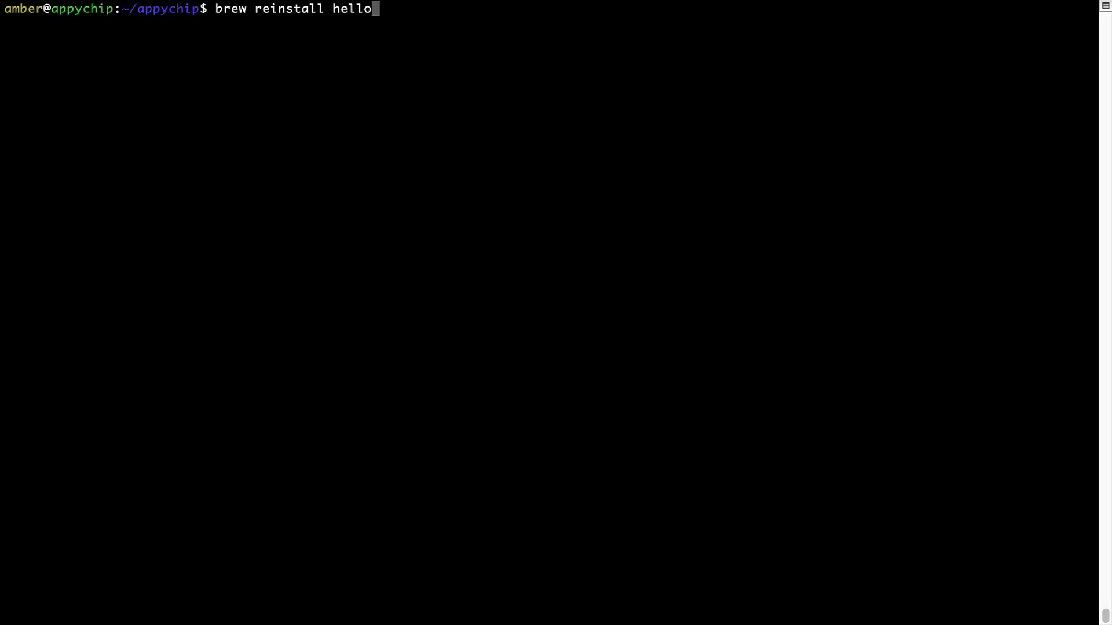
key("Return")
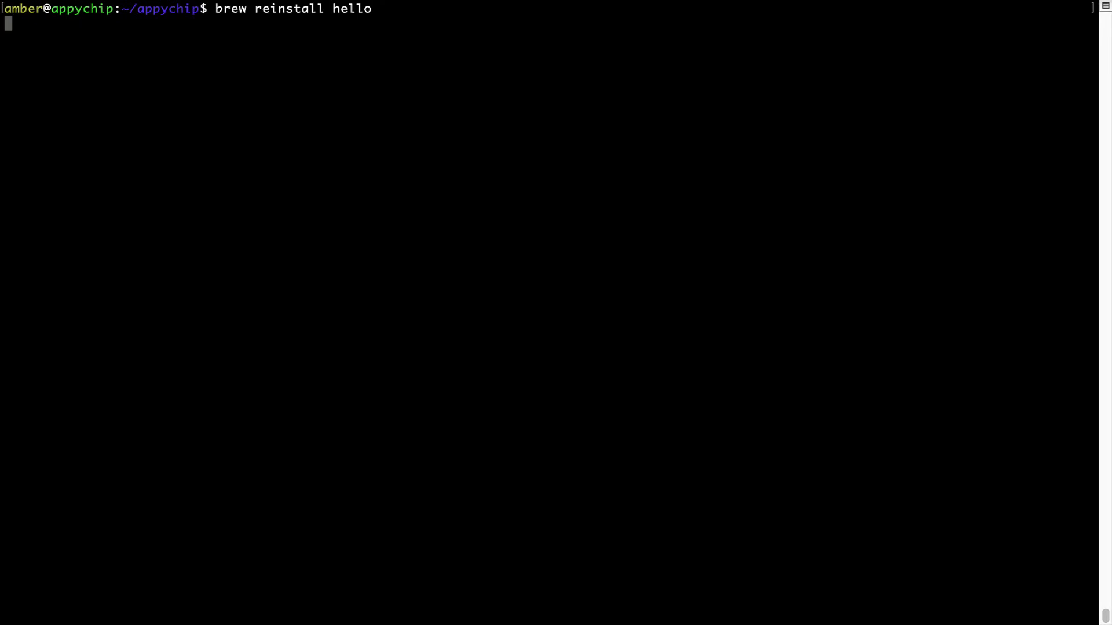
key("Return")
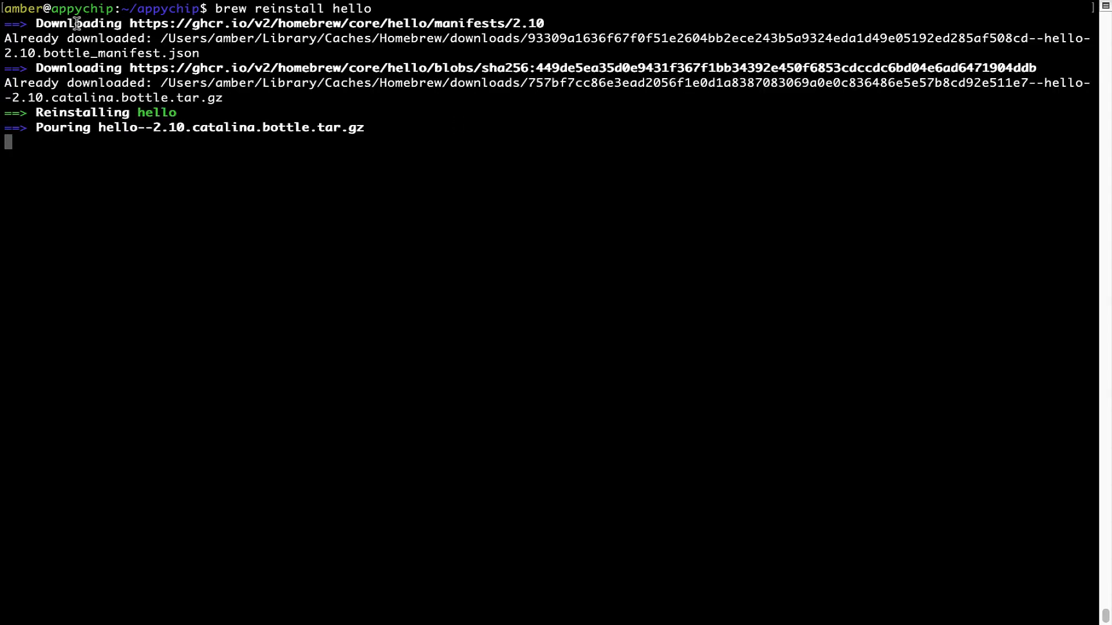
mouse_move(33, 112)
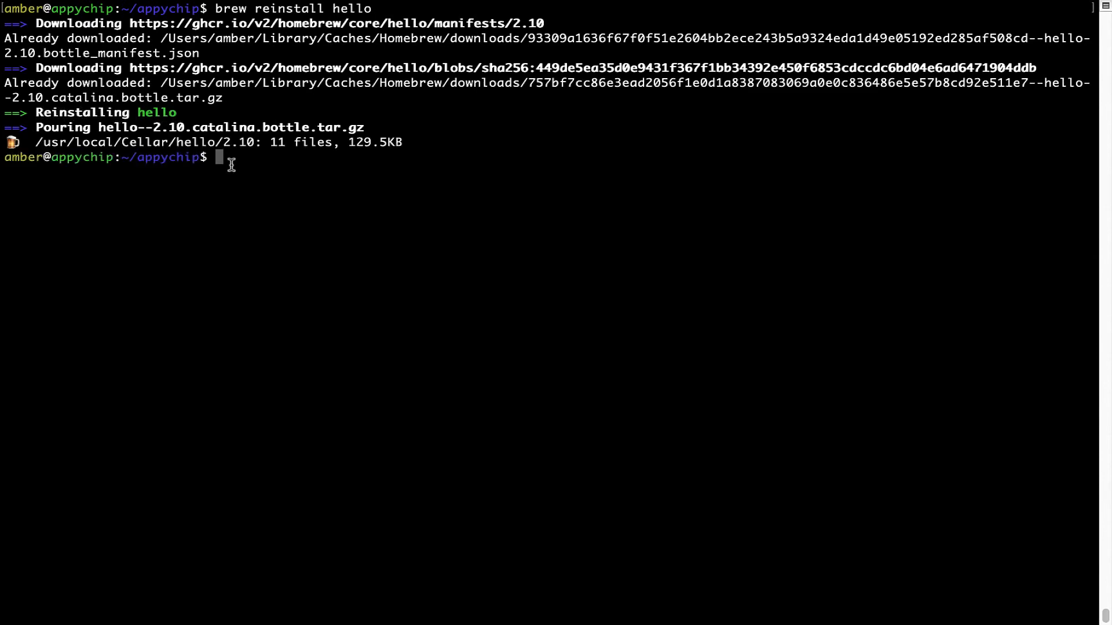
Run 'clear' to wipe the reinstall output back to a fresh prompt.
type("clear")
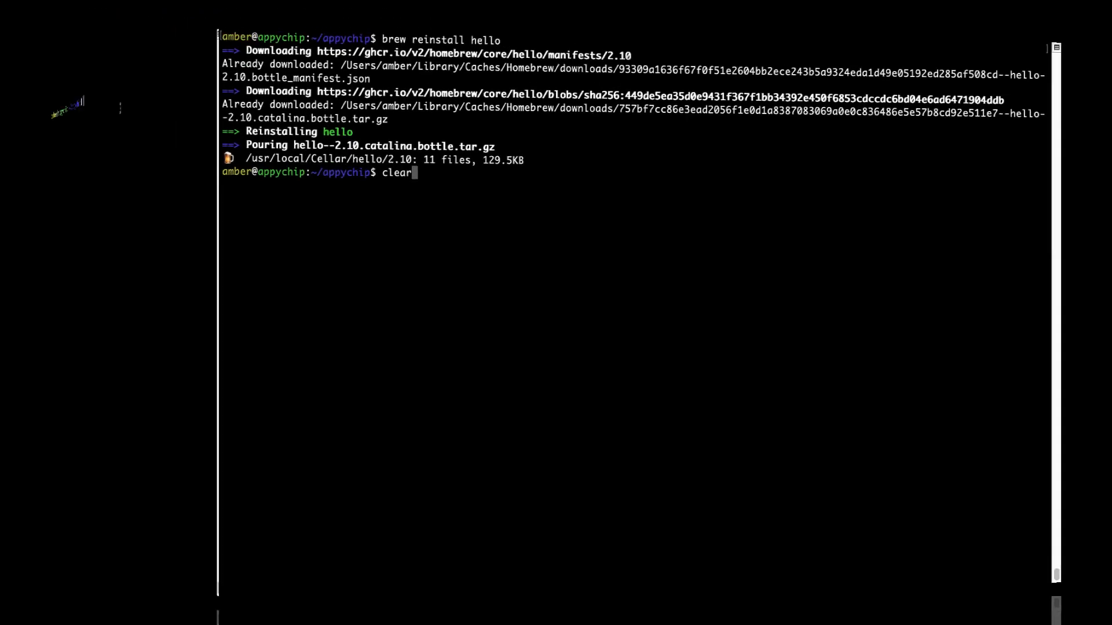
key("Return")
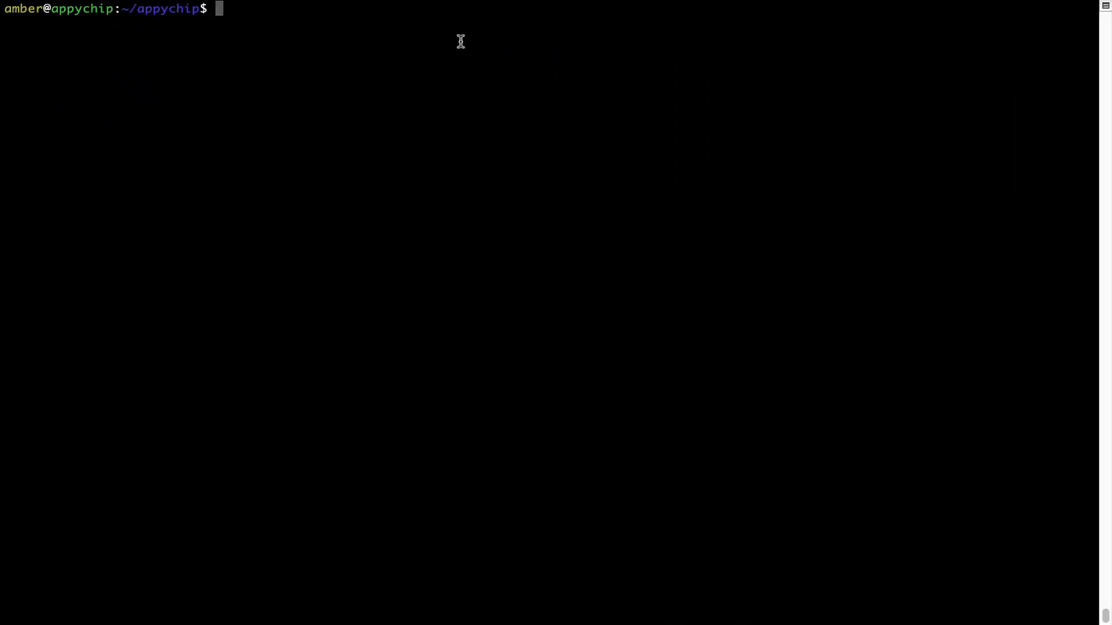
Run 'brew uninstall hello' and clear its output to an empty prompt.
type("brew un")
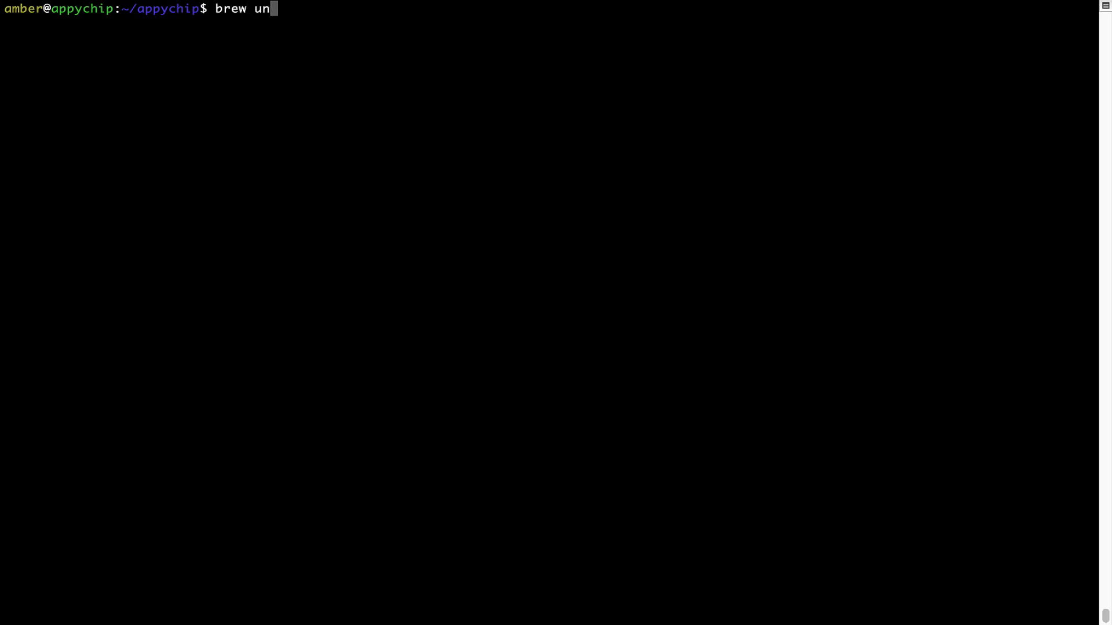
type("install h")
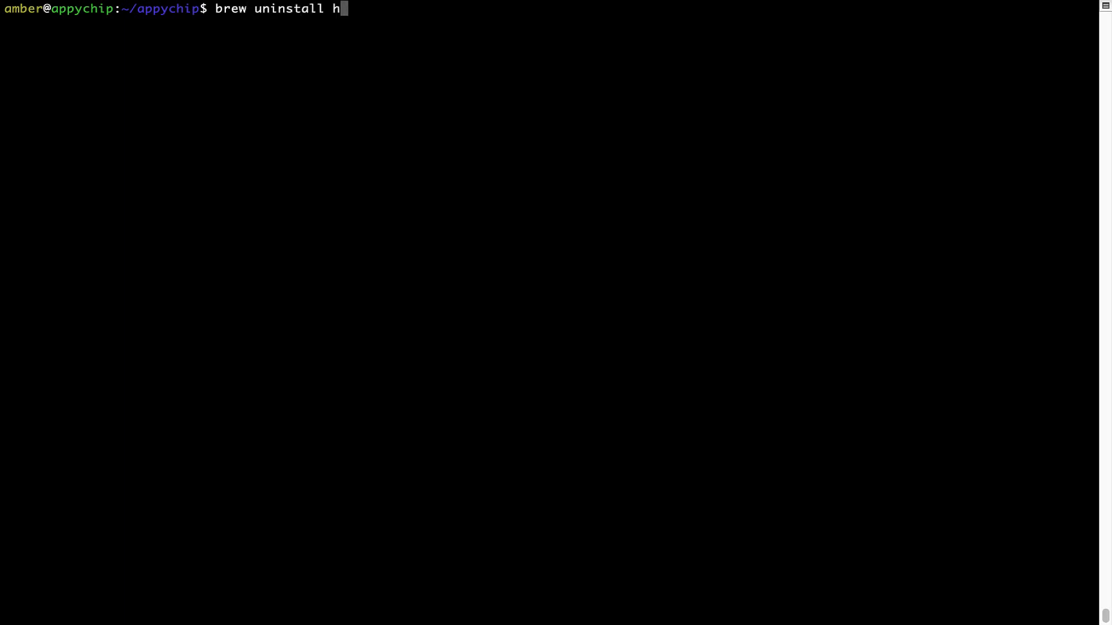
type("ello")
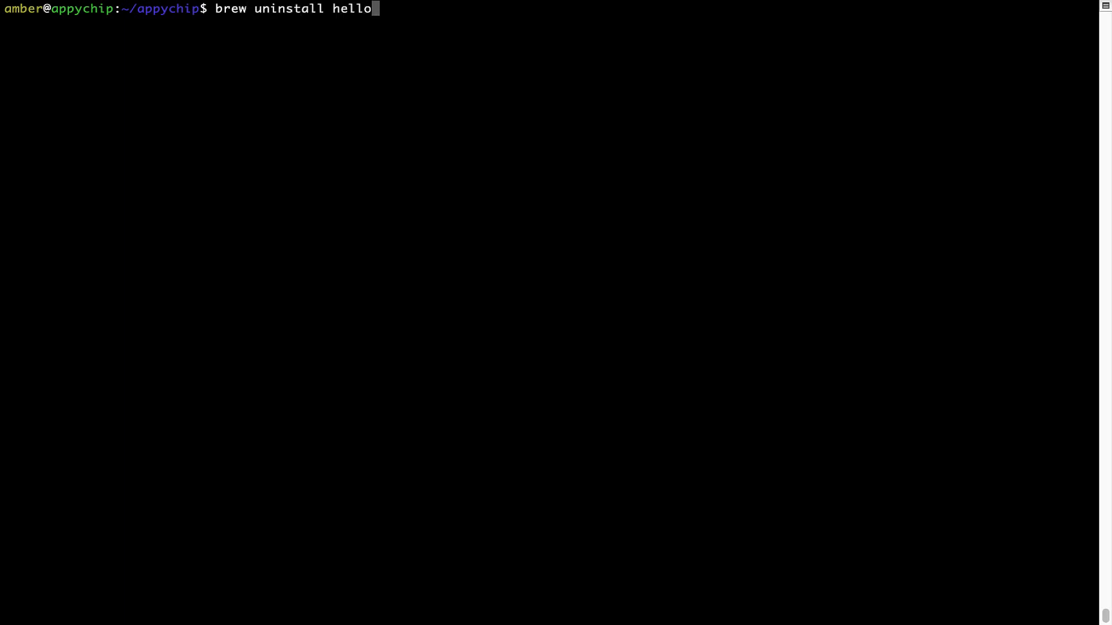
key("Return")
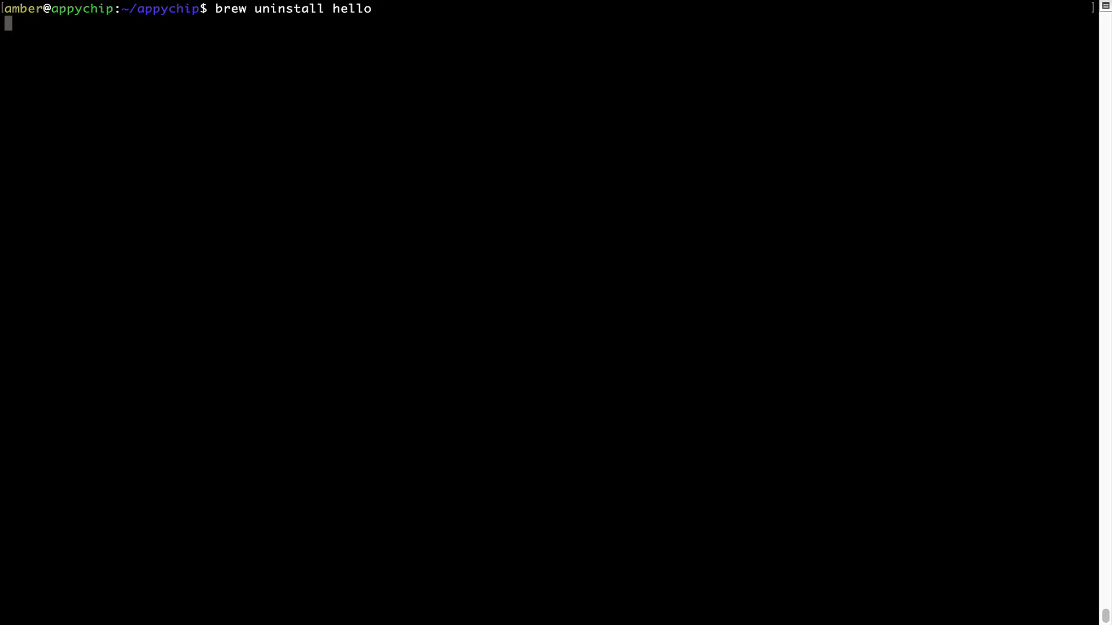
key("Return")
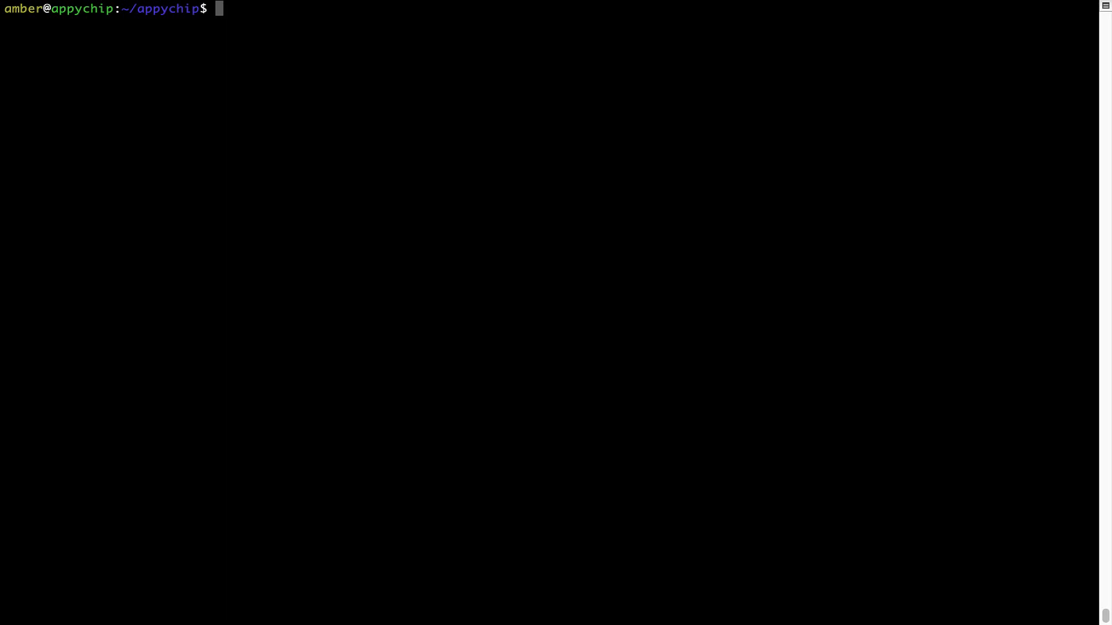
Run 'brew cleanup', returning straight to a new prompt.
type("brew c")
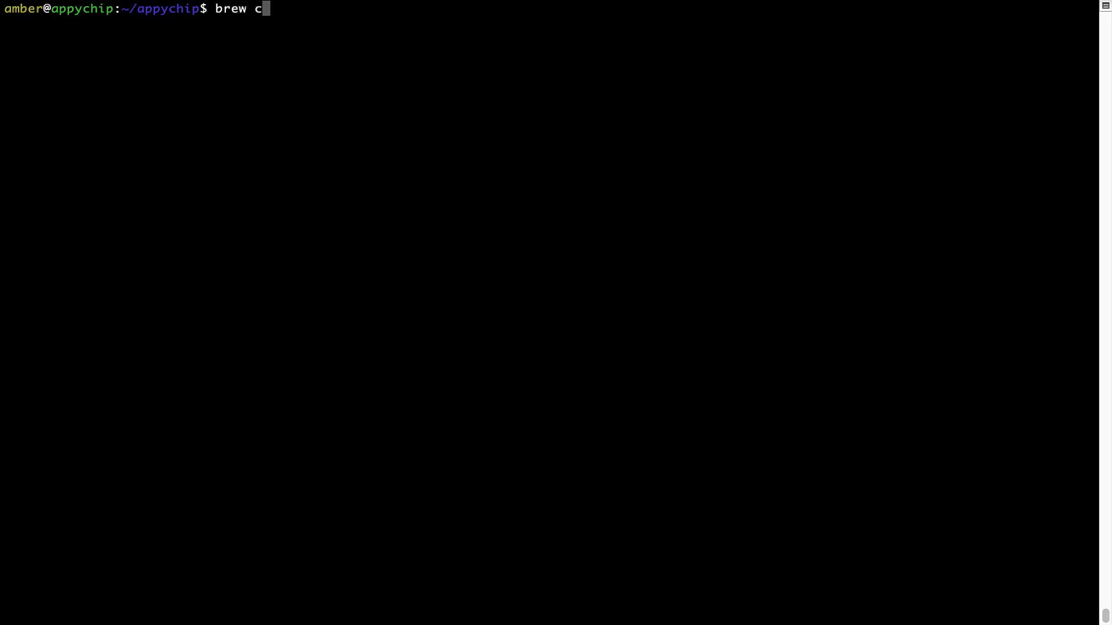
type("leanup")
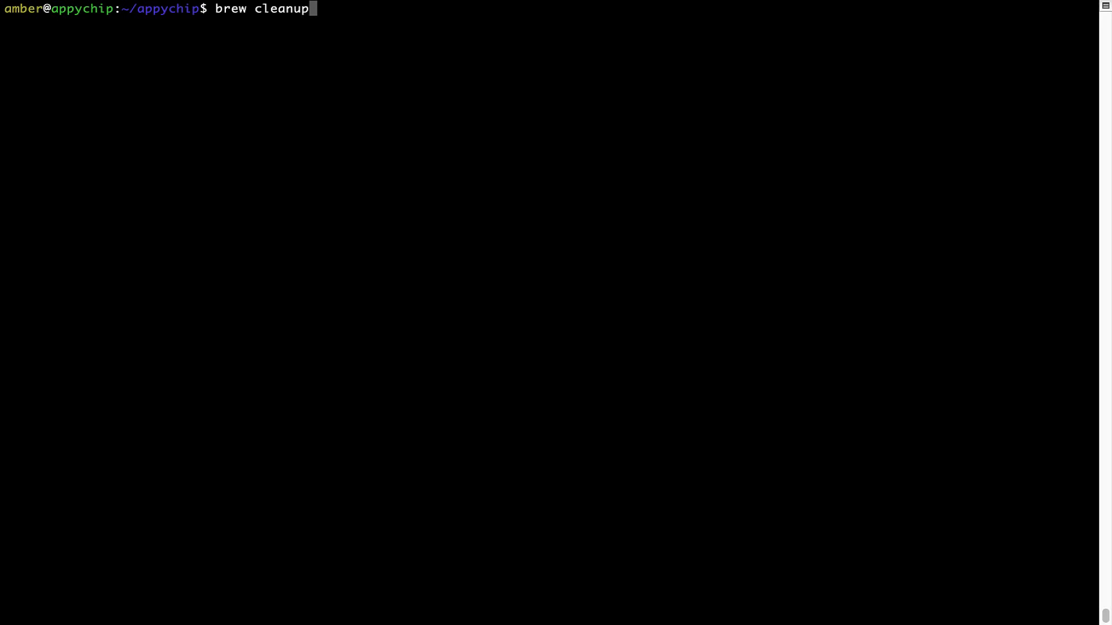
key("Return")
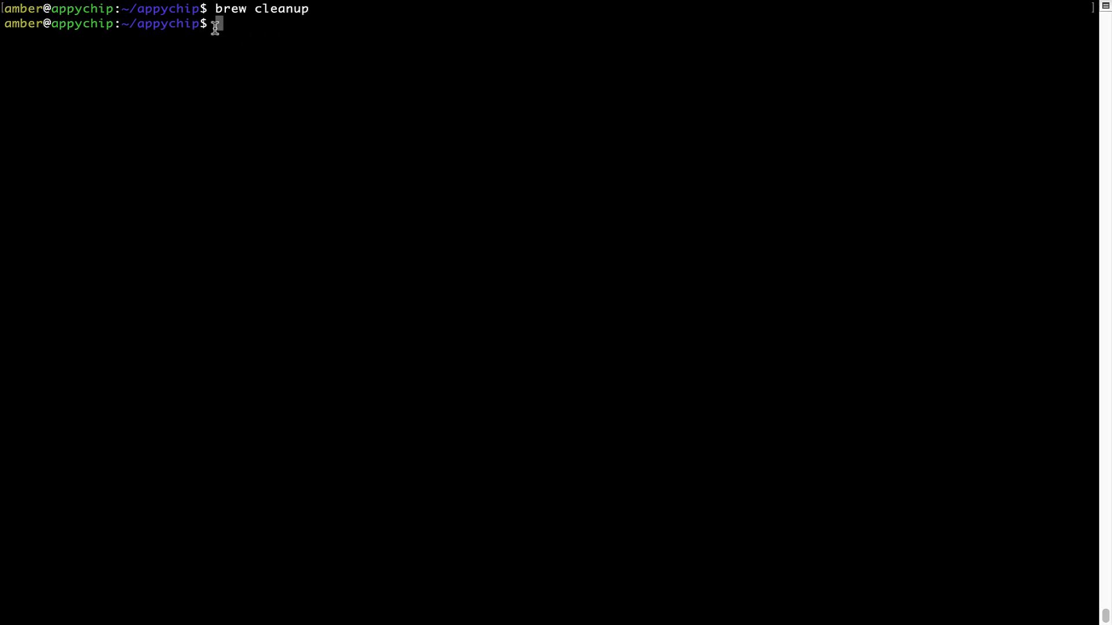
mouse_move(304, 20)
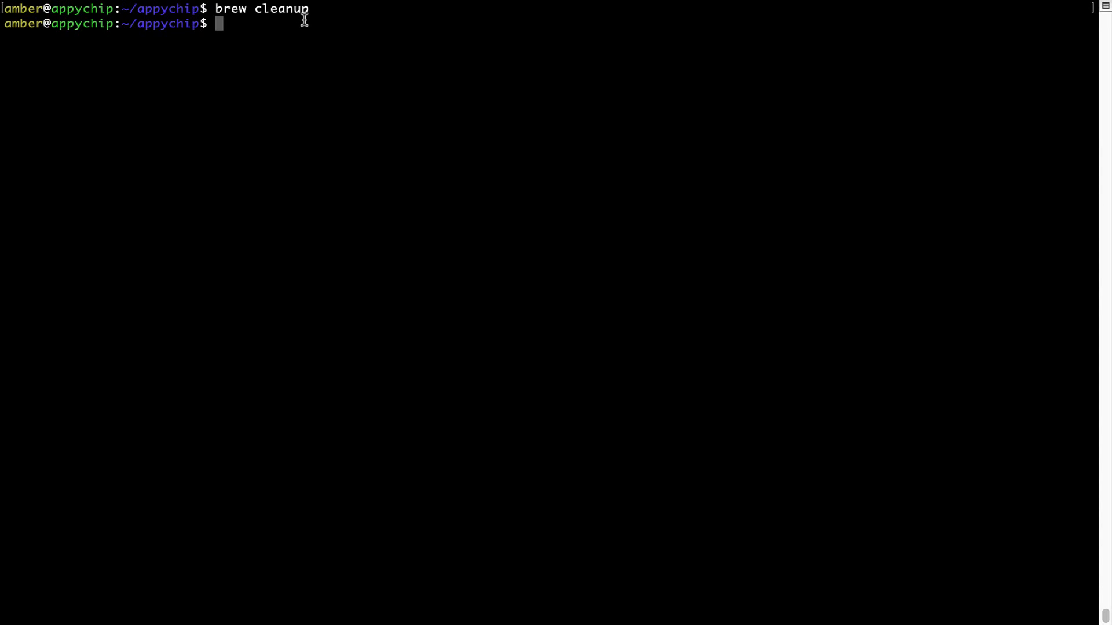